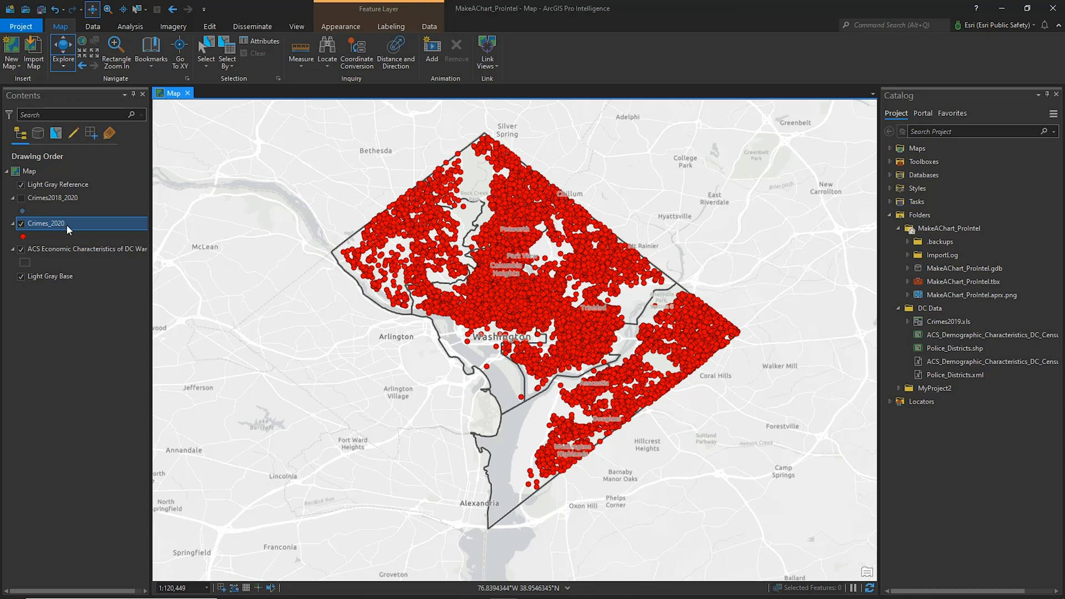
# Toggle the Crimes2018_2020 layer and bring up the Crimes_2020 attribute table in Contents
pyautogui.click(20, 198)
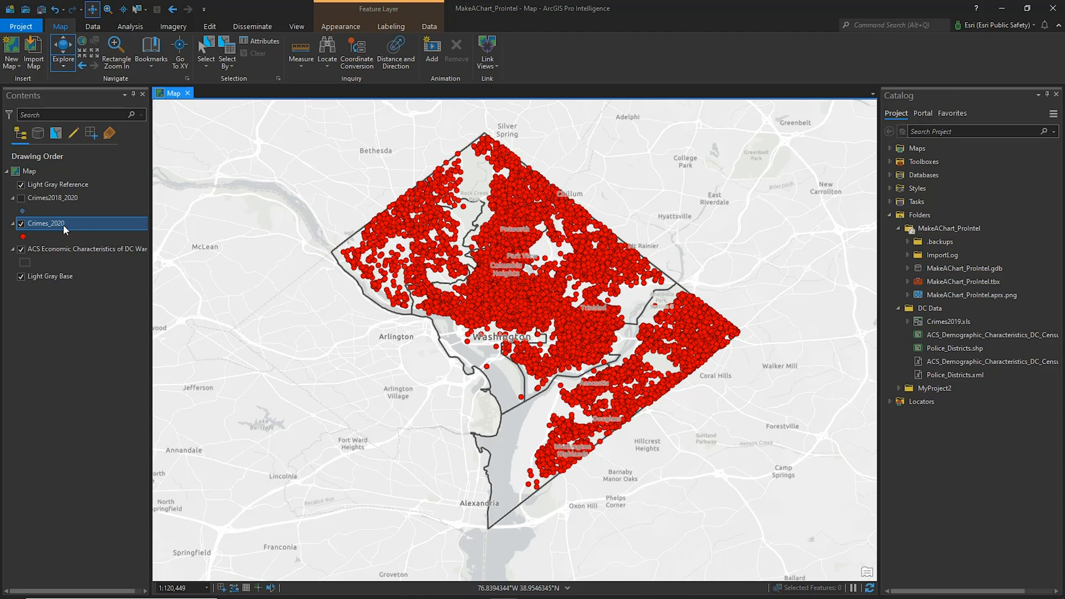
pyautogui.click(21, 197)
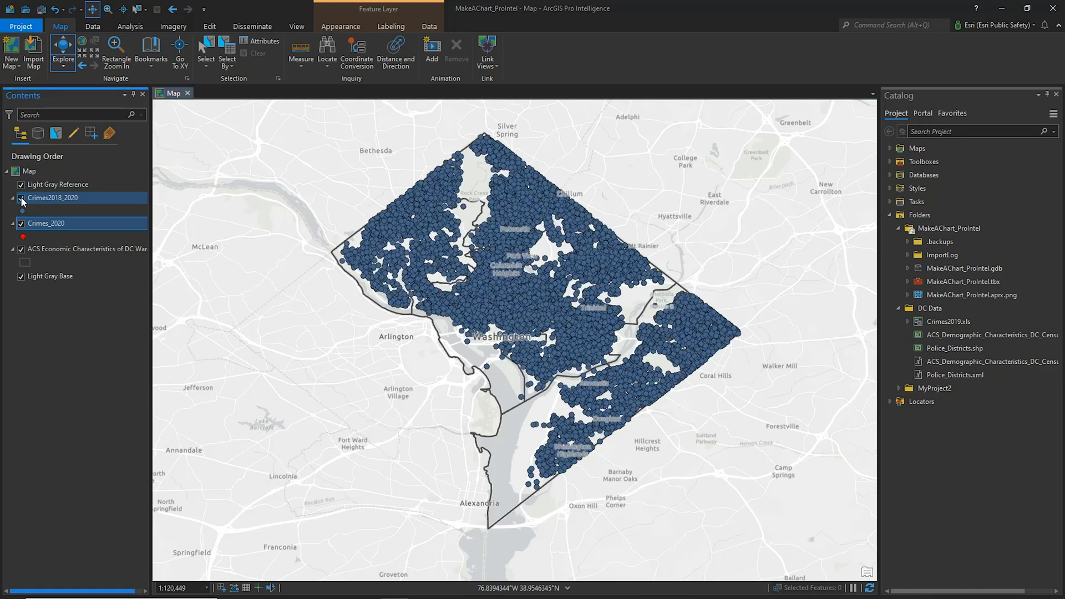
pyautogui.click(50, 277)
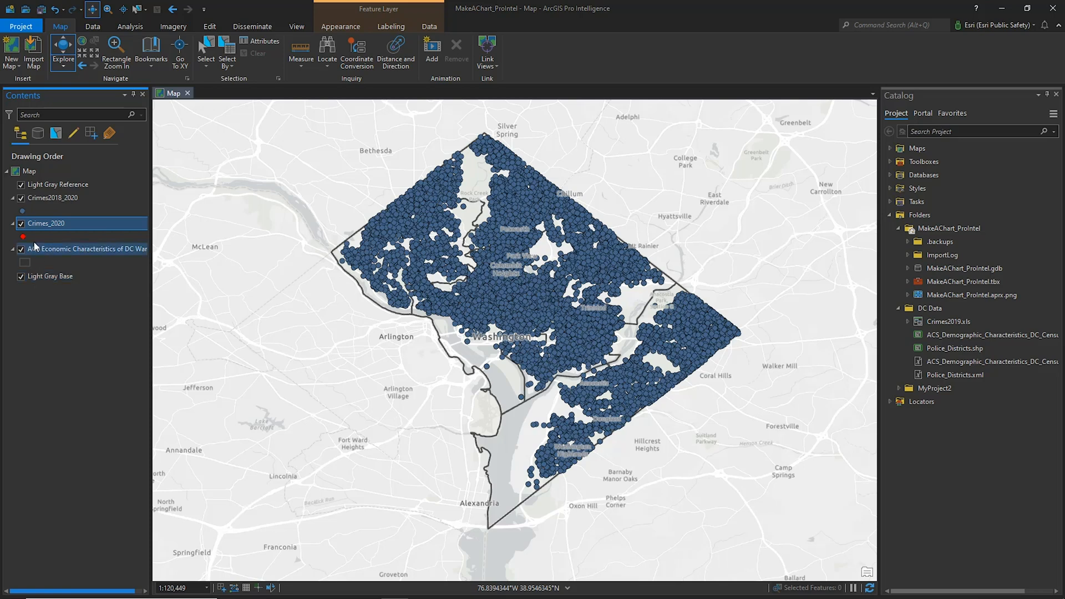
pyautogui.click(53, 197)
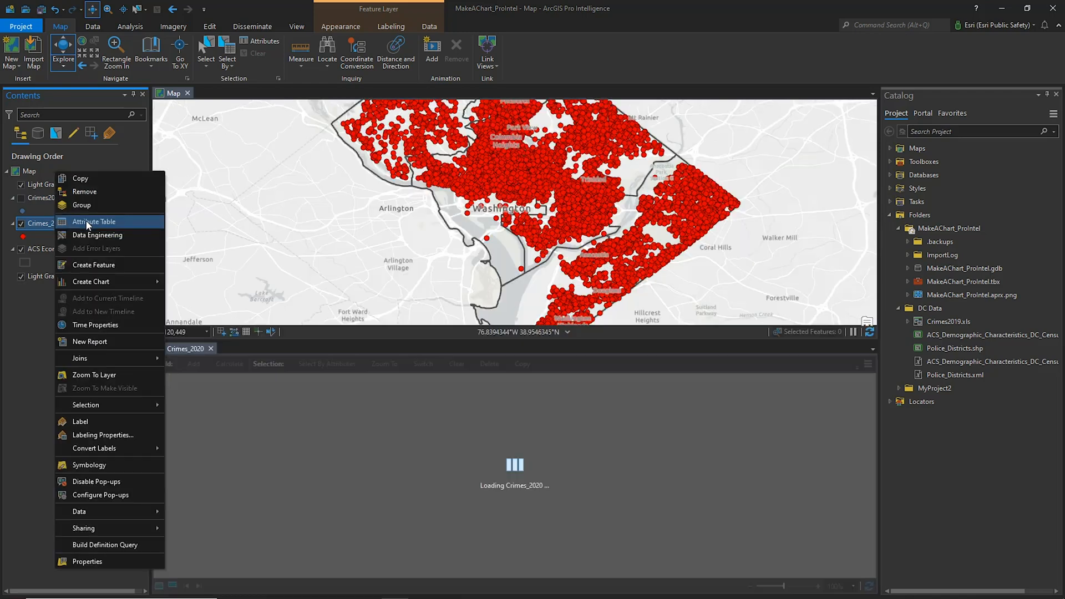
# Sort the Crimes_2020 table ascending by OFFENSE, then reach the WARD column's sort options
pyautogui.click(93, 222)
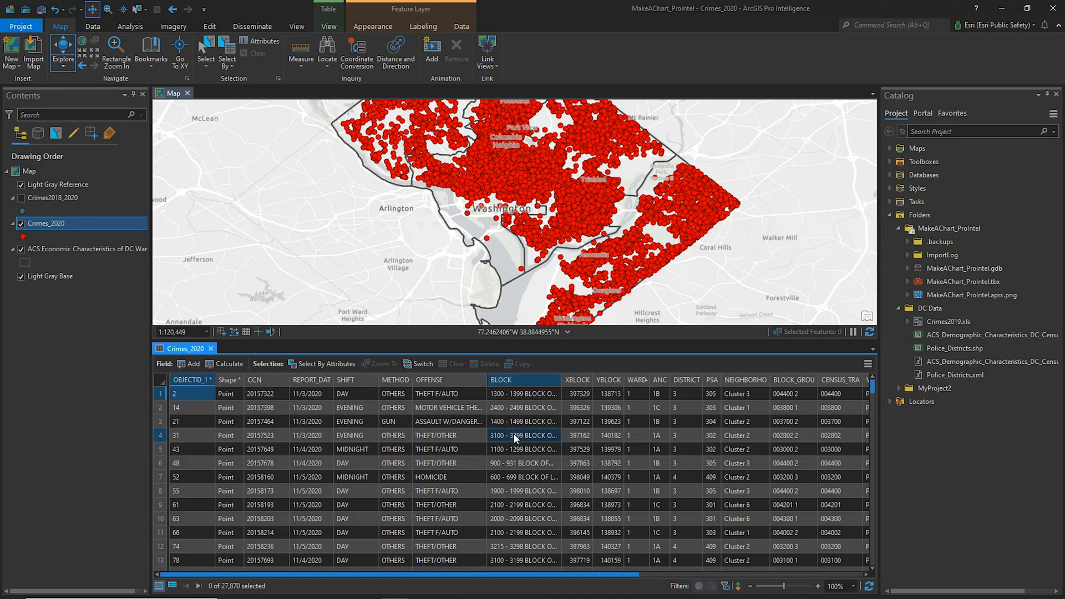
pyautogui.moveTo(428, 379)
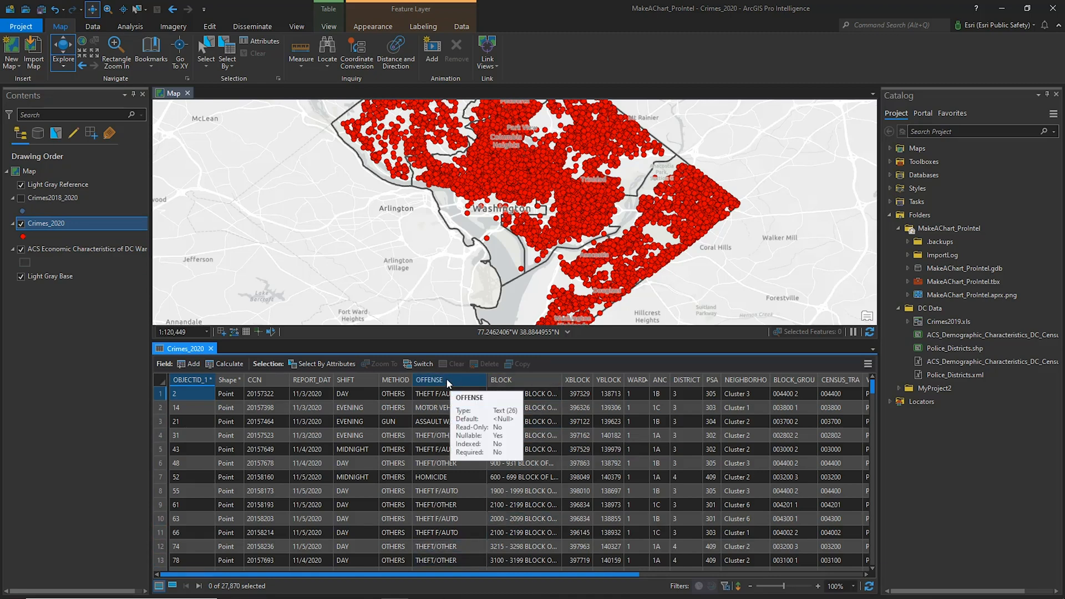
pyautogui.rightClick(428, 380)
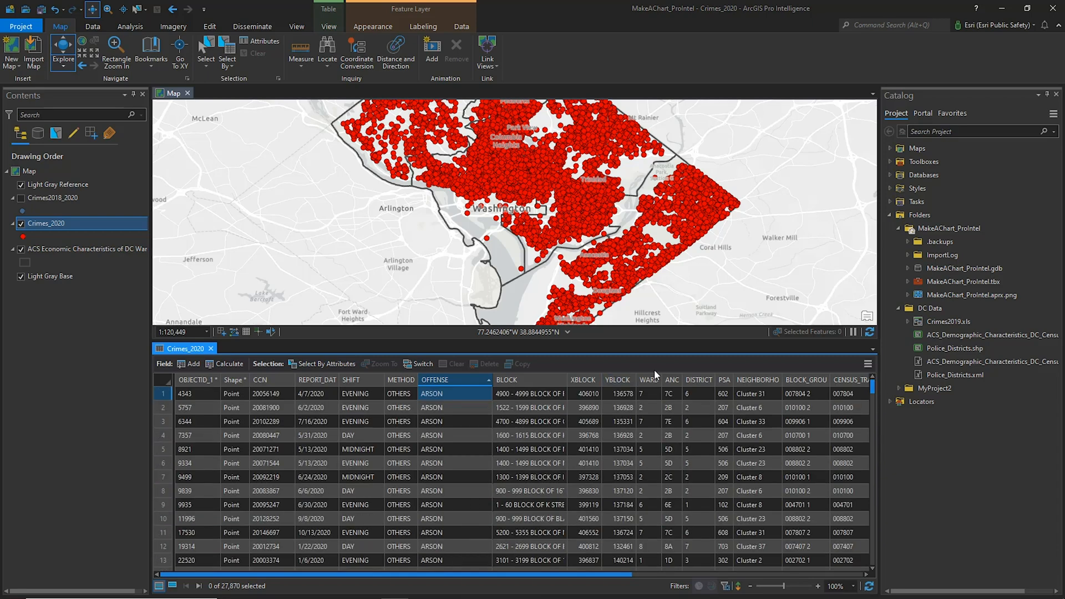
pyautogui.rightClick(616, 380)
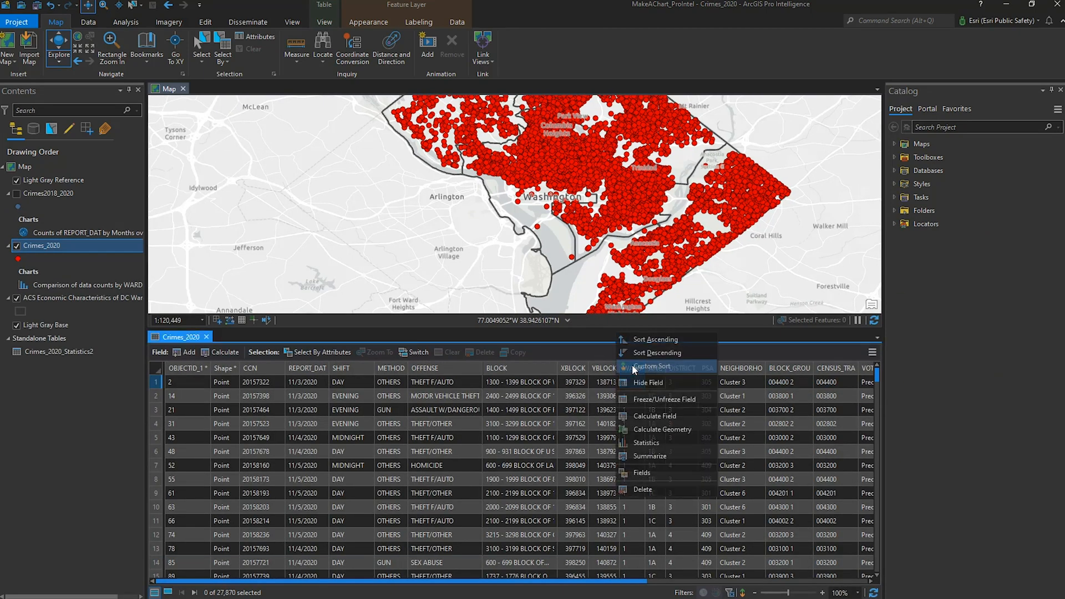
# Custom-sort Crimes_2020 by WARD ascending, then OFFENSE ascending as the second field
pyautogui.click(652, 366)
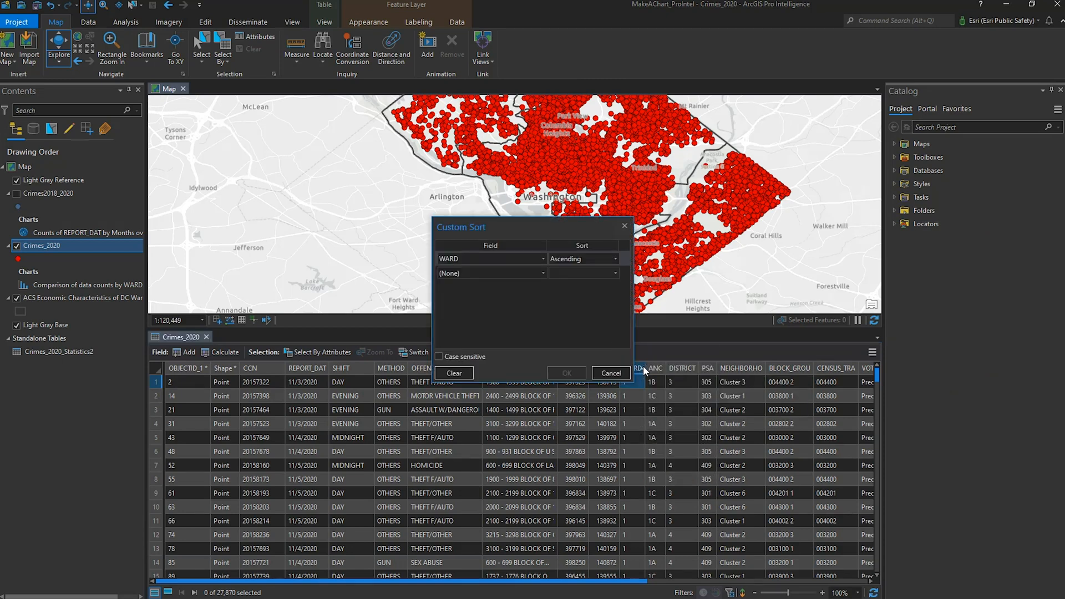
pyautogui.click(543, 273)
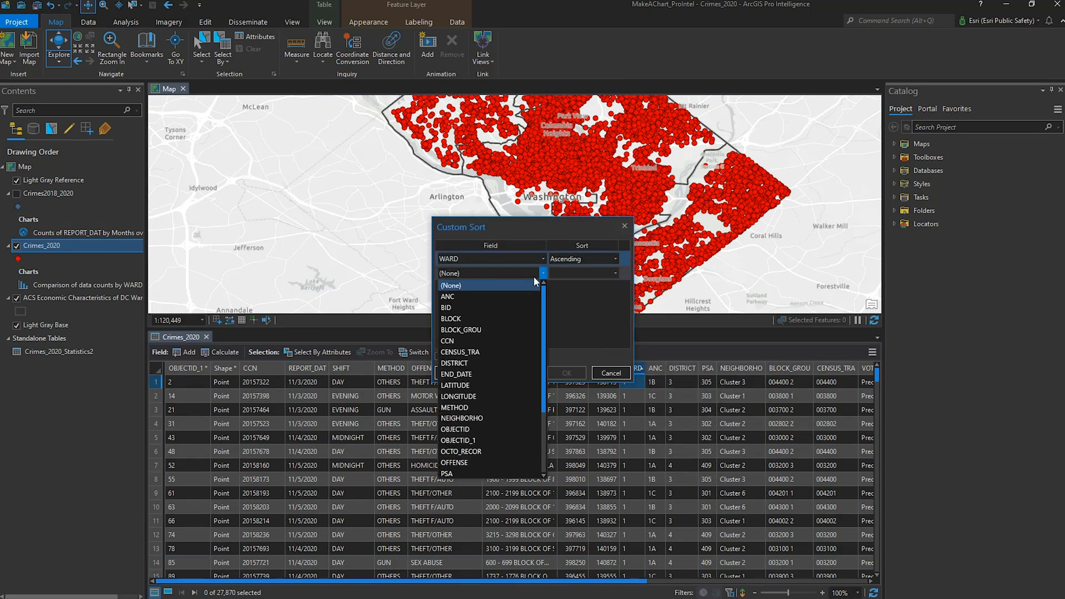
pyautogui.click(454, 463)
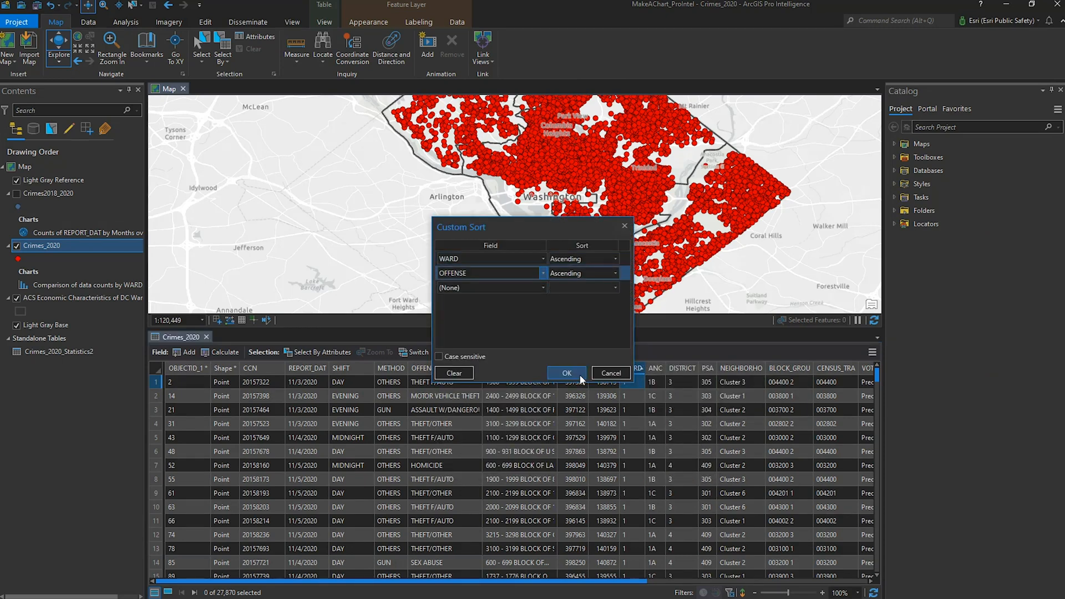
pyautogui.click(567, 372)
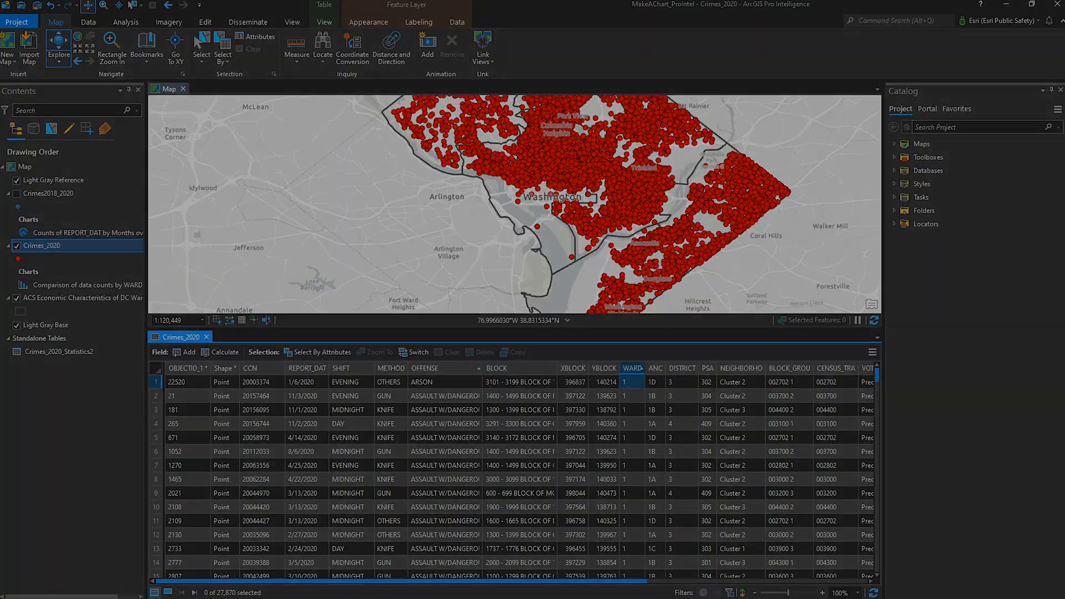
pyautogui.rightClick(45, 223)
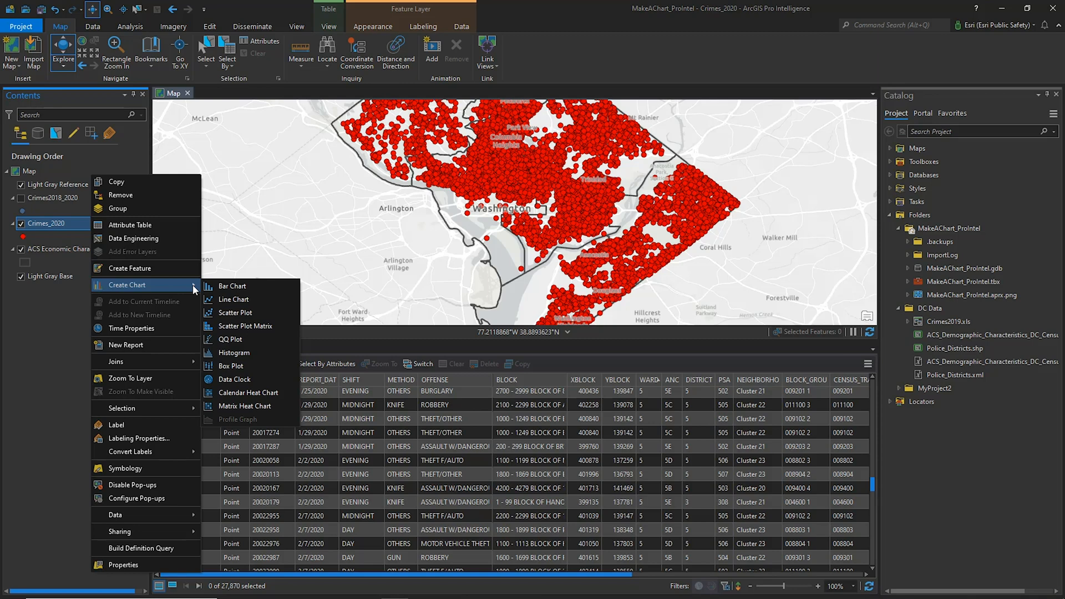
pyautogui.moveTo(233, 285)
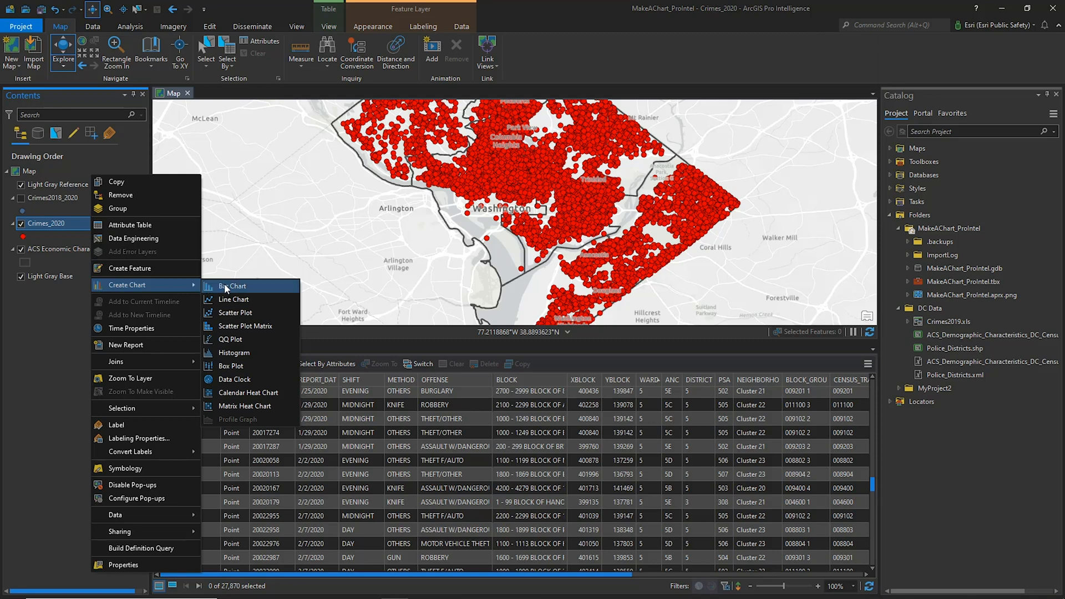
pyautogui.moveTo(233, 286)
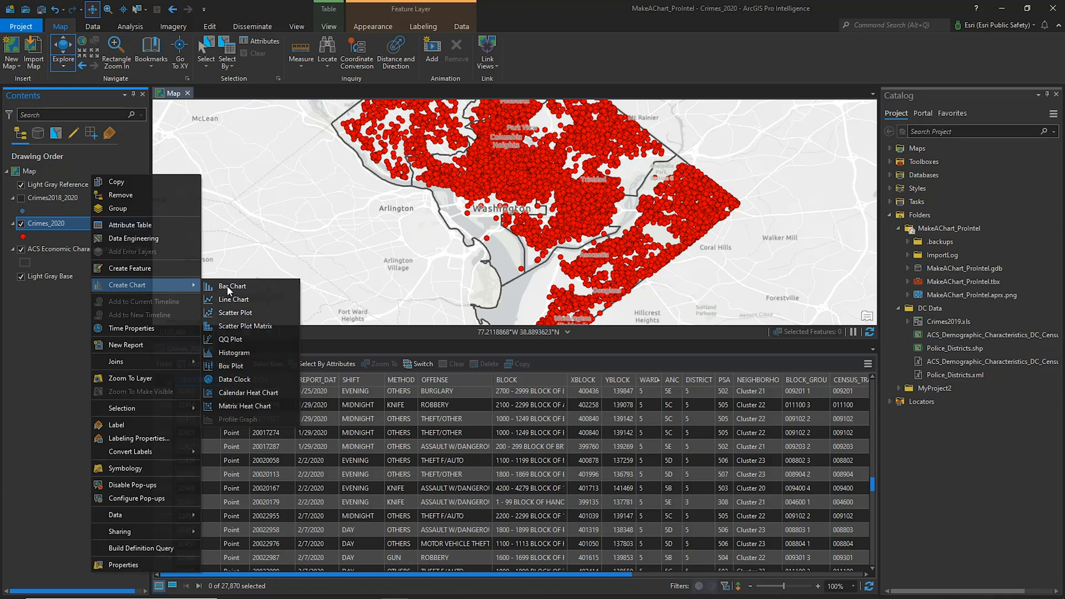
# Create a bar chart of Crimes_2020 with Category WARD and Split by SHIFT
pyautogui.click(232, 285)
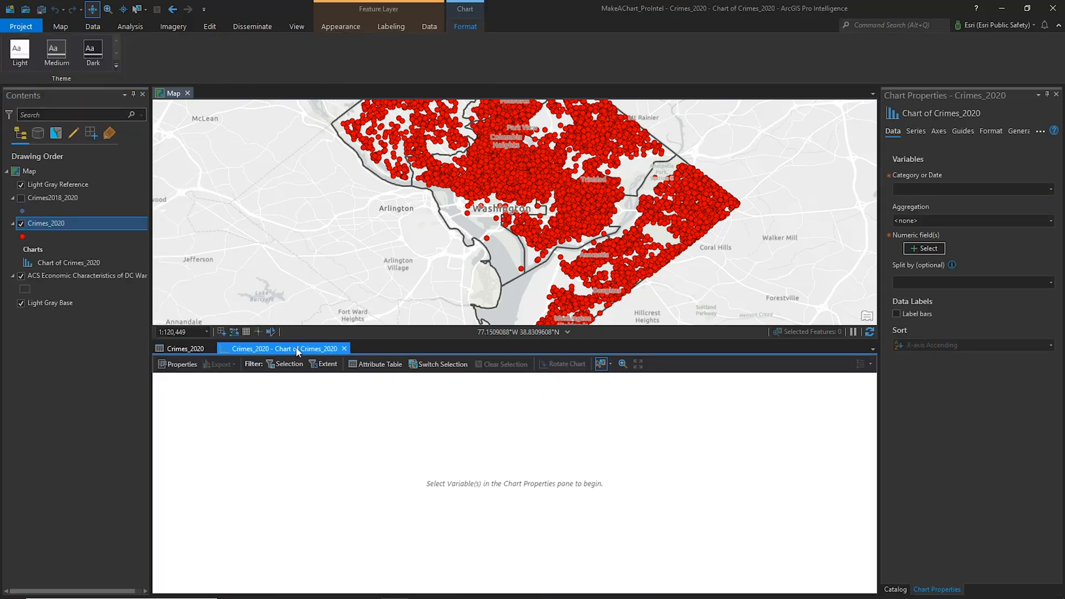
pyautogui.moveTo(1009, 237)
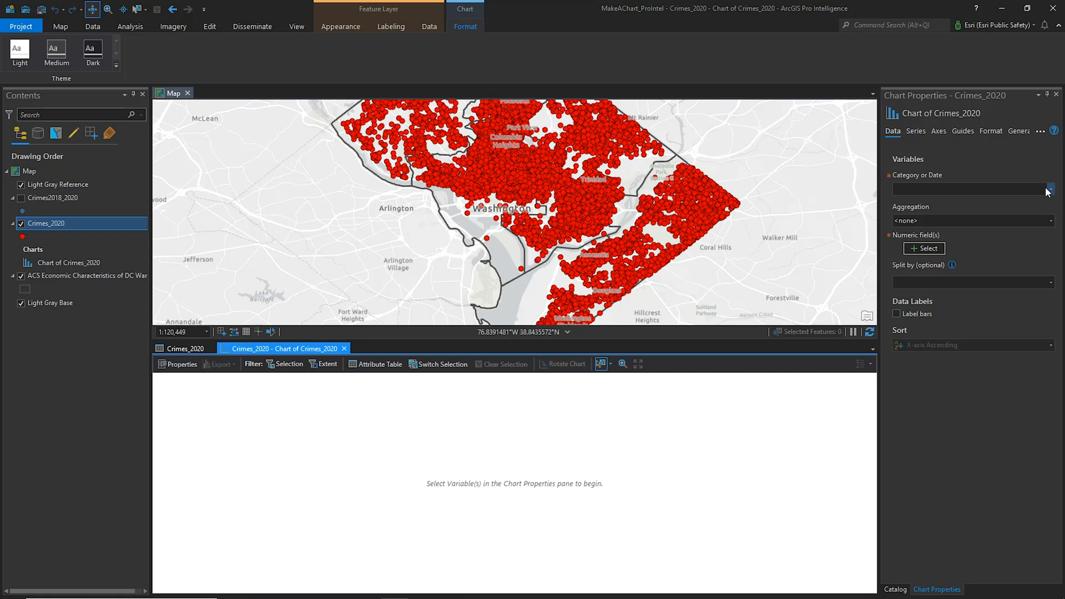
pyautogui.click(1048, 189)
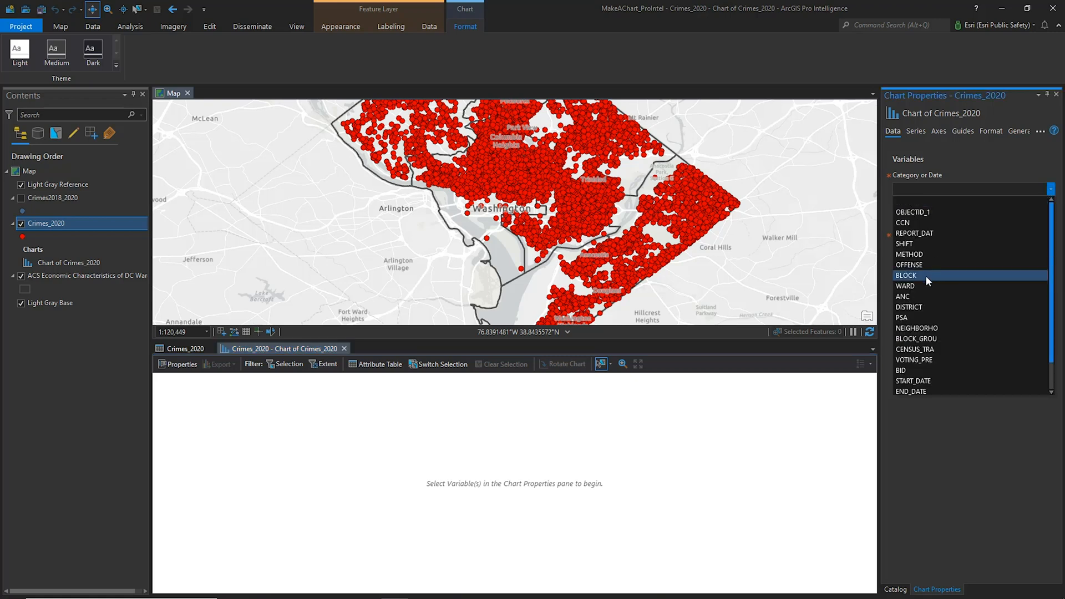
pyautogui.click(906, 287)
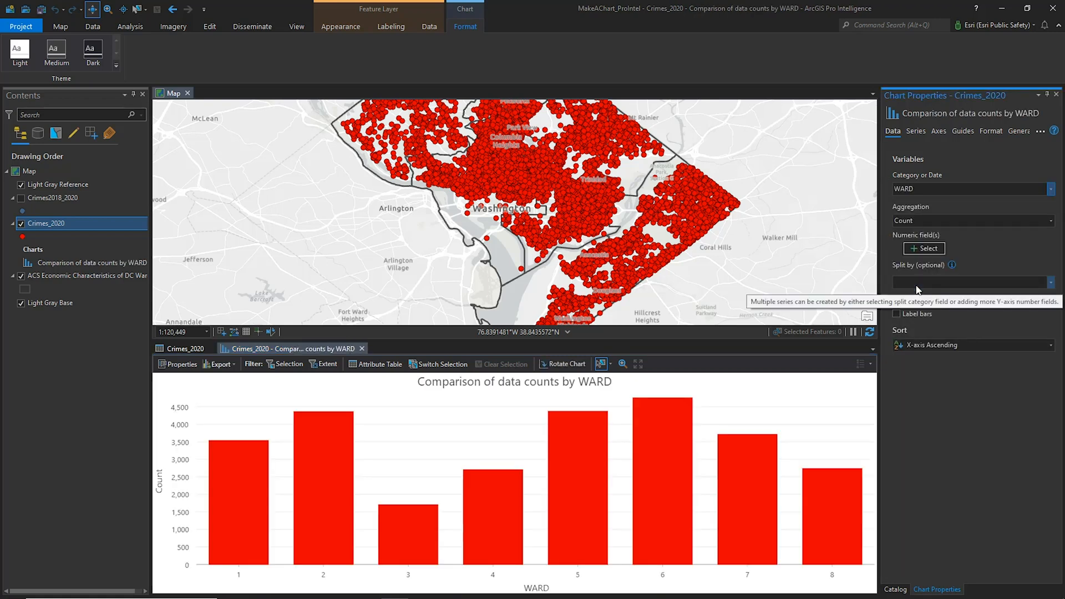
pyautogui.moveTo(922, 227)
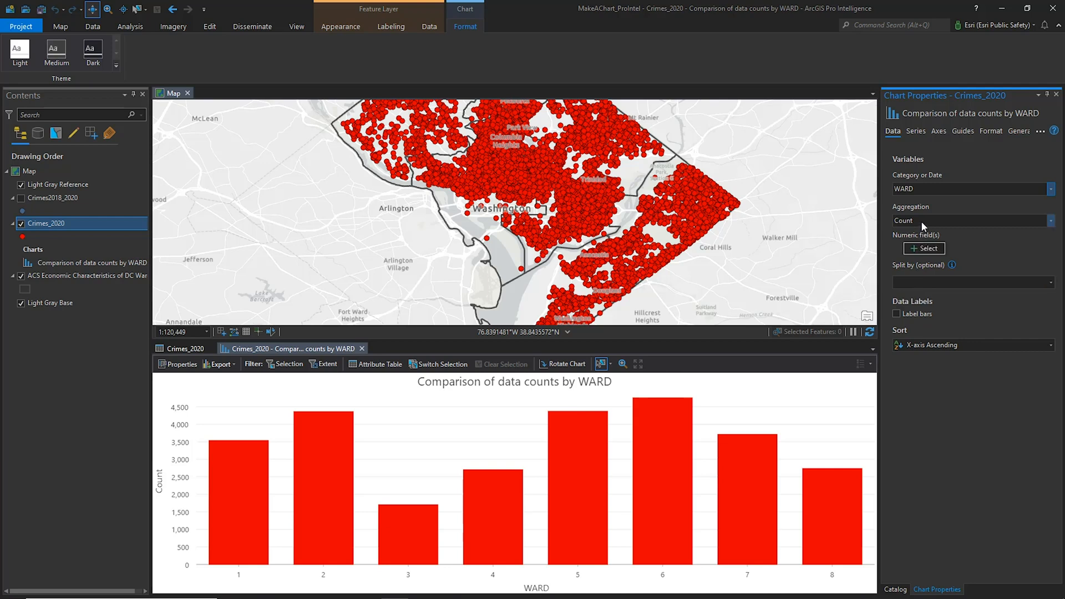
pyautogui.click(1051, 282)
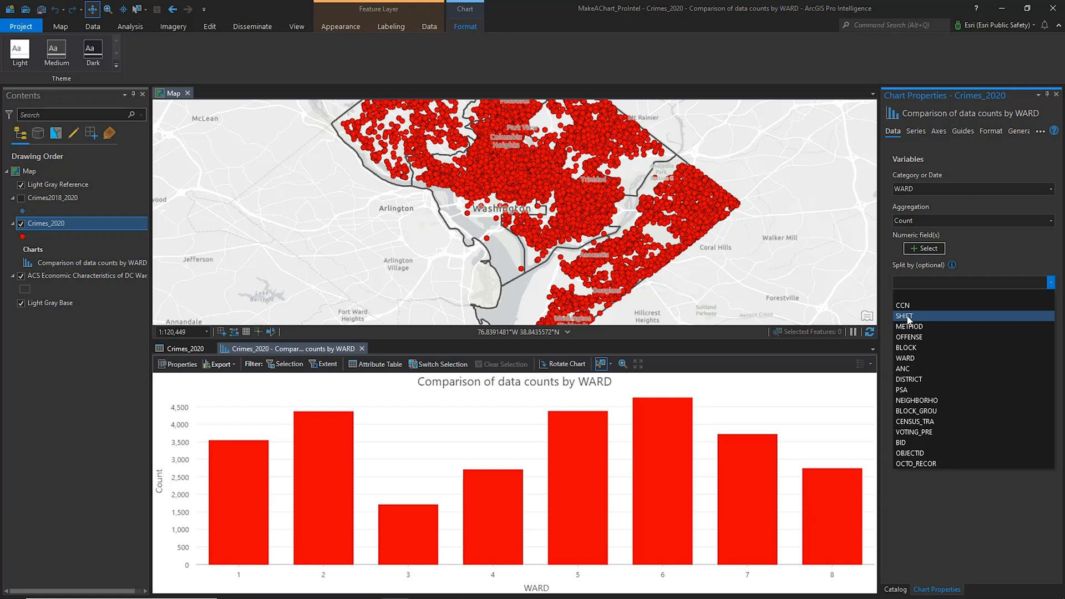
pyautogui.click(904, 315)
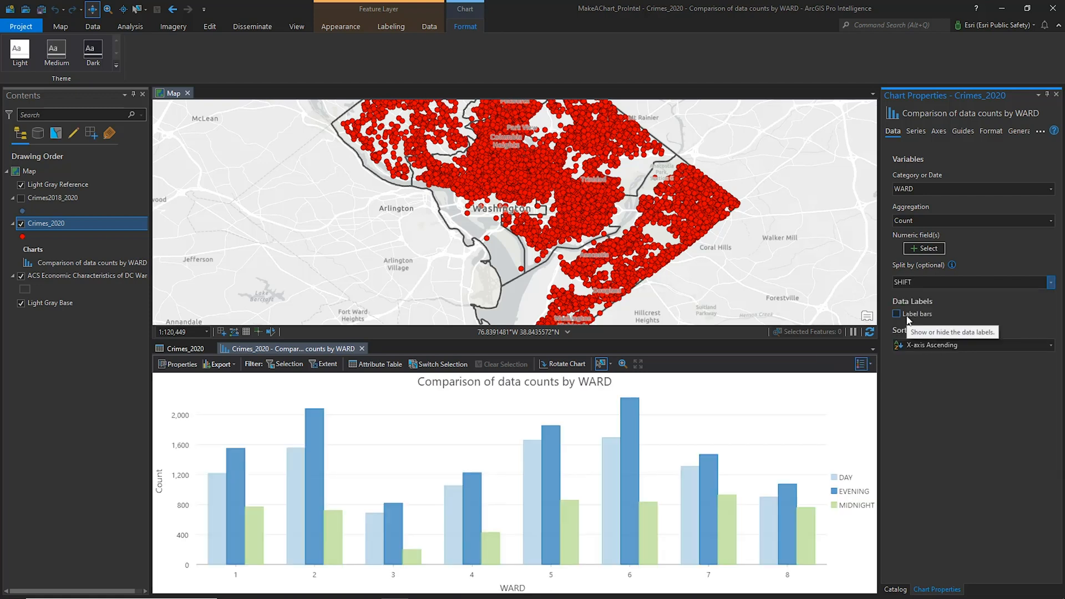
# In the Series settings try Stacked and 100% Stacked, keeping Stacked shift bars per ward
pyautogui.click(916, 131)
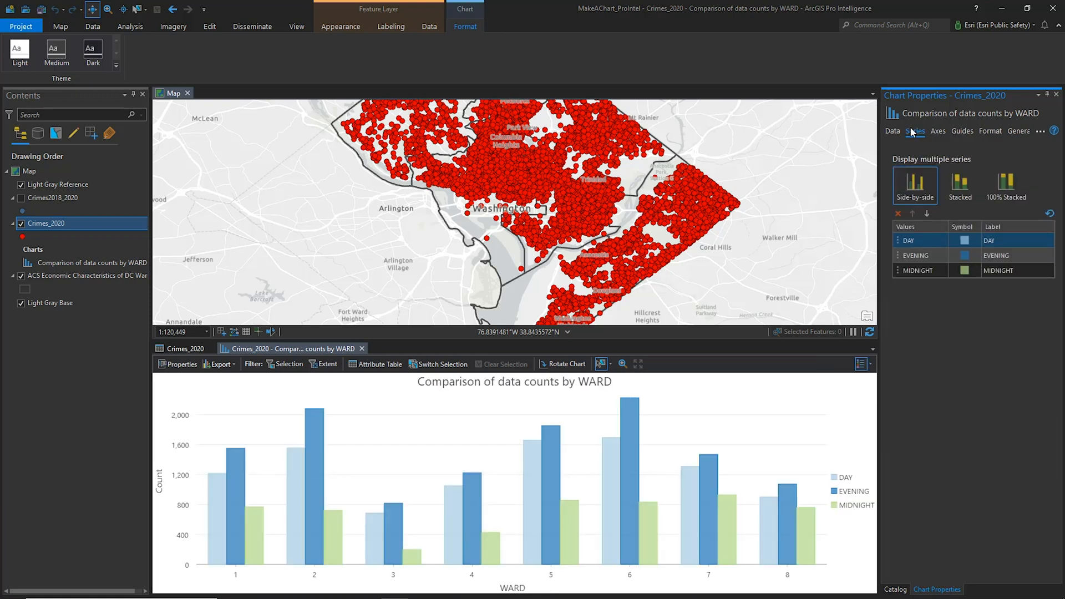
pyautogui.moveTo(961, 185)
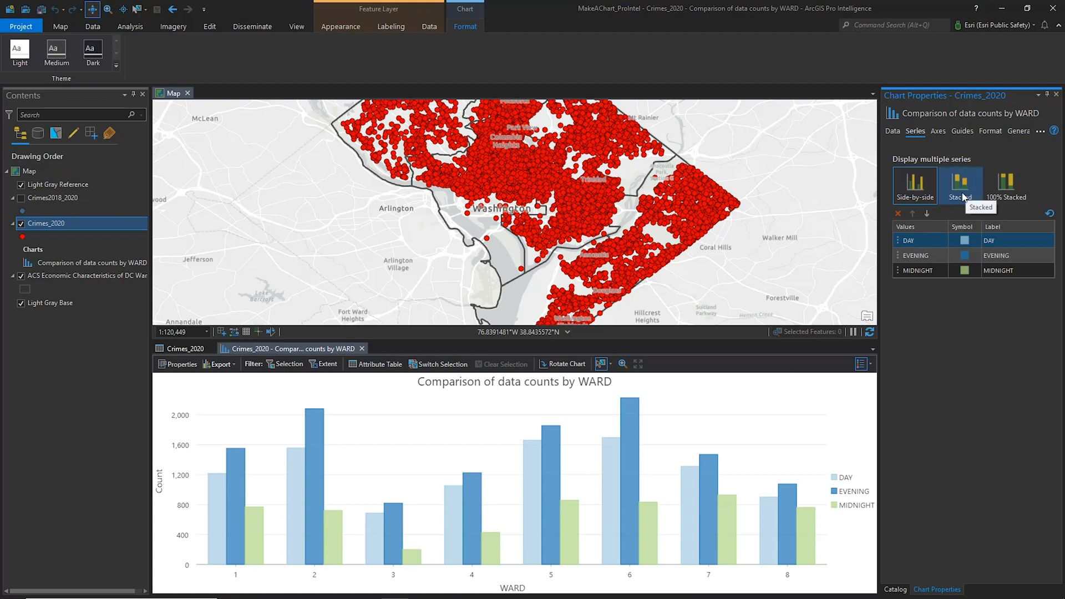
pyautogui.click(961, 185)
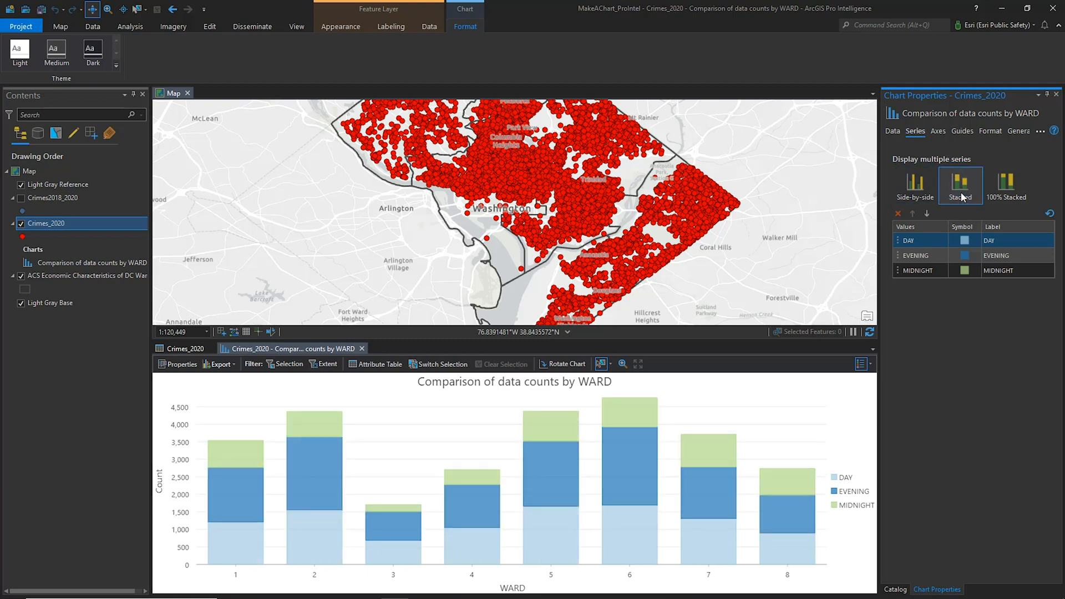
pyautogui.moveTo(1006, 185)
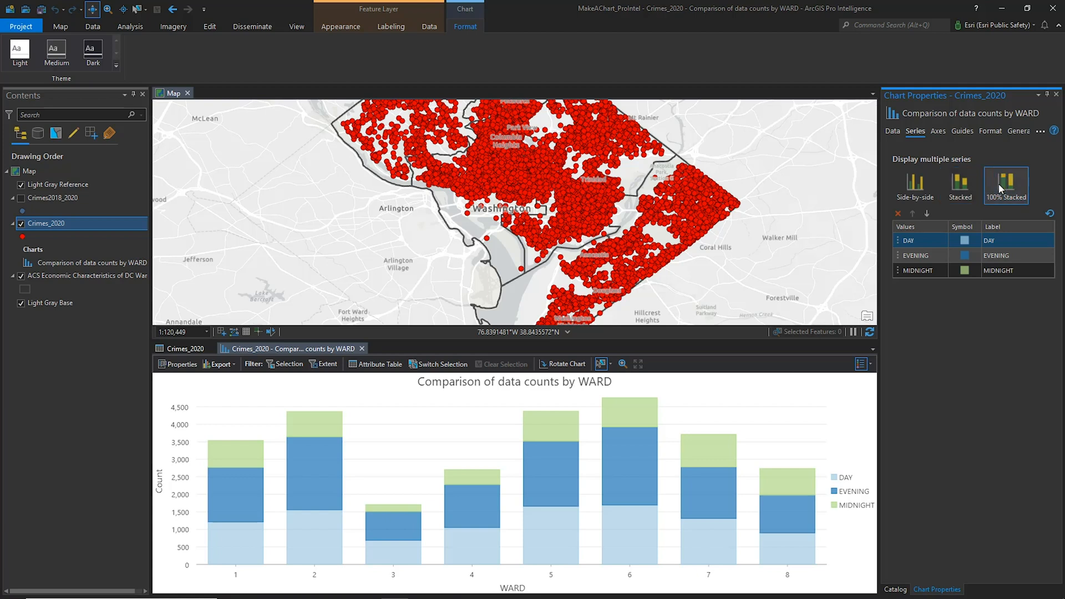
pyautogui.click(1007, 183)
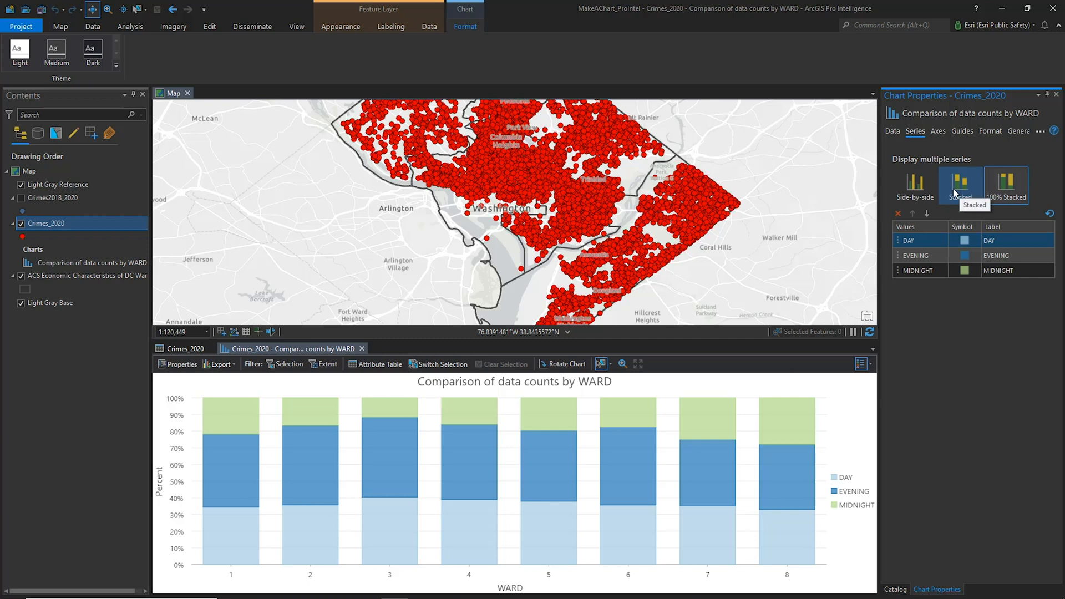
pyautogui.click(959, 184)
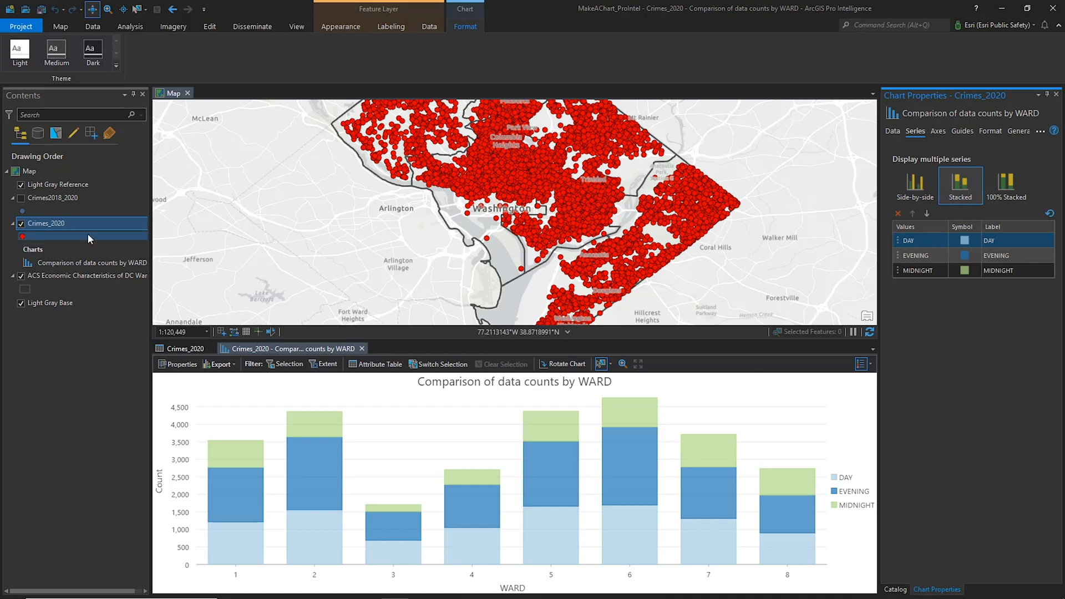
# Apply a definition query on Crimes_2020 where OFFENSE is equal to THEFT F/AUTO
pyautogui.rightClick(46, 223)
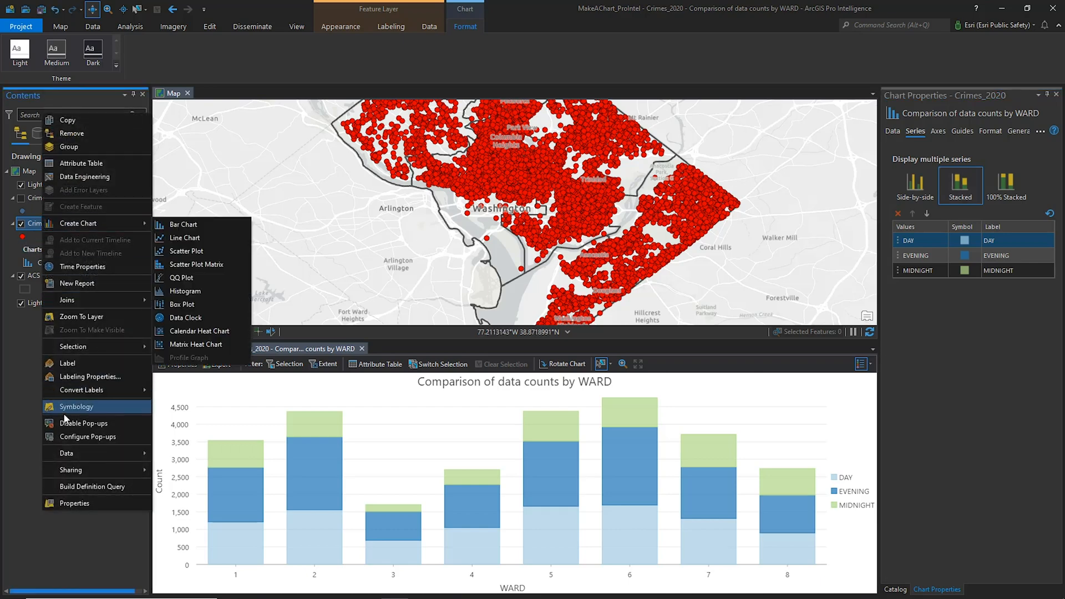
pyautogui.moveTo(93, 486)
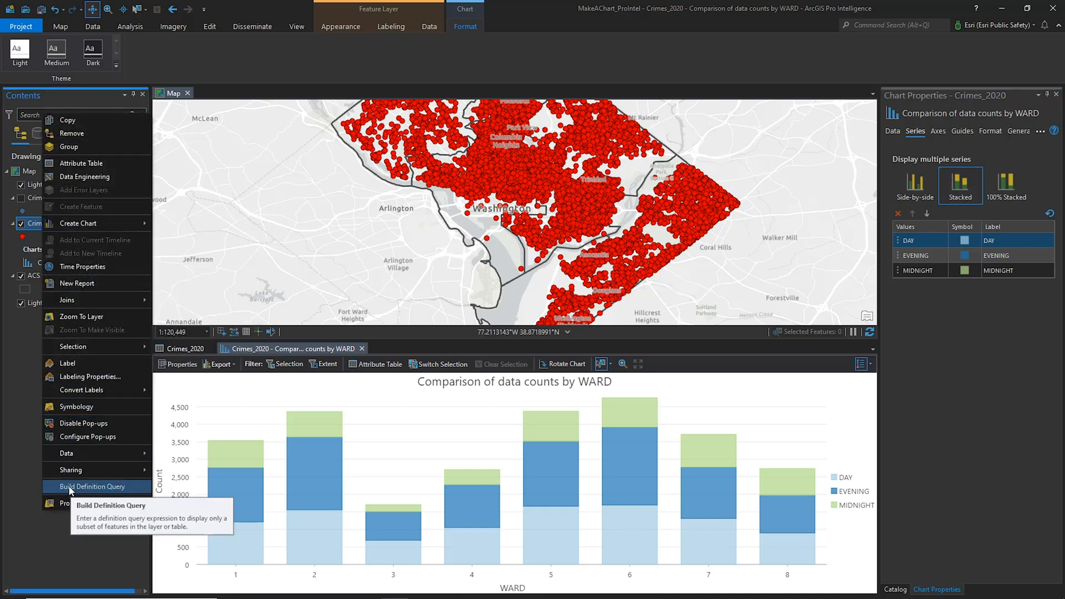
pyautogui.click(92, 486)
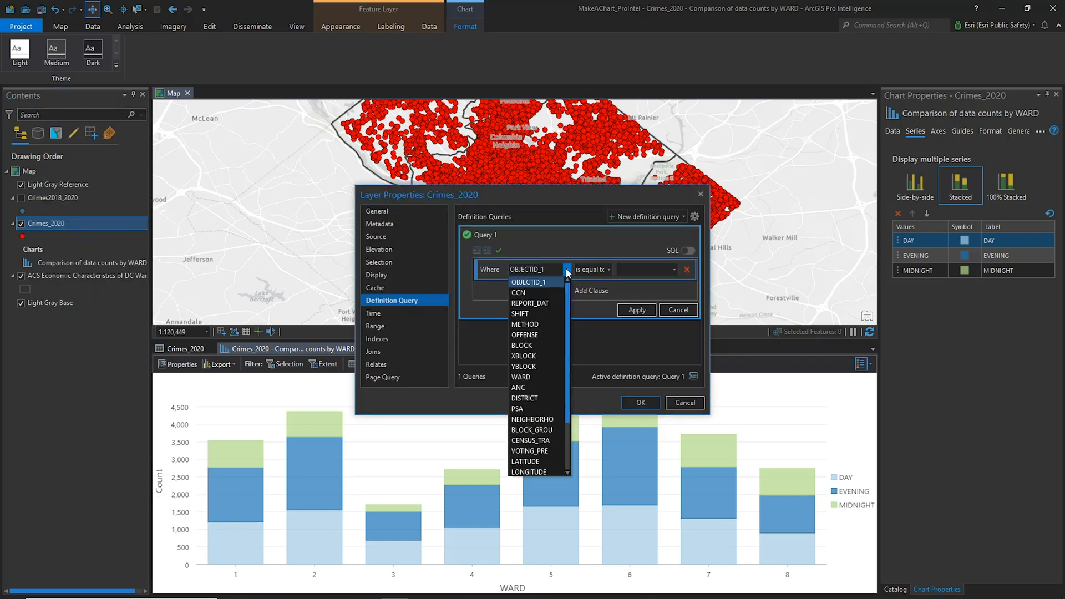
pyautogui.click(525, 335)
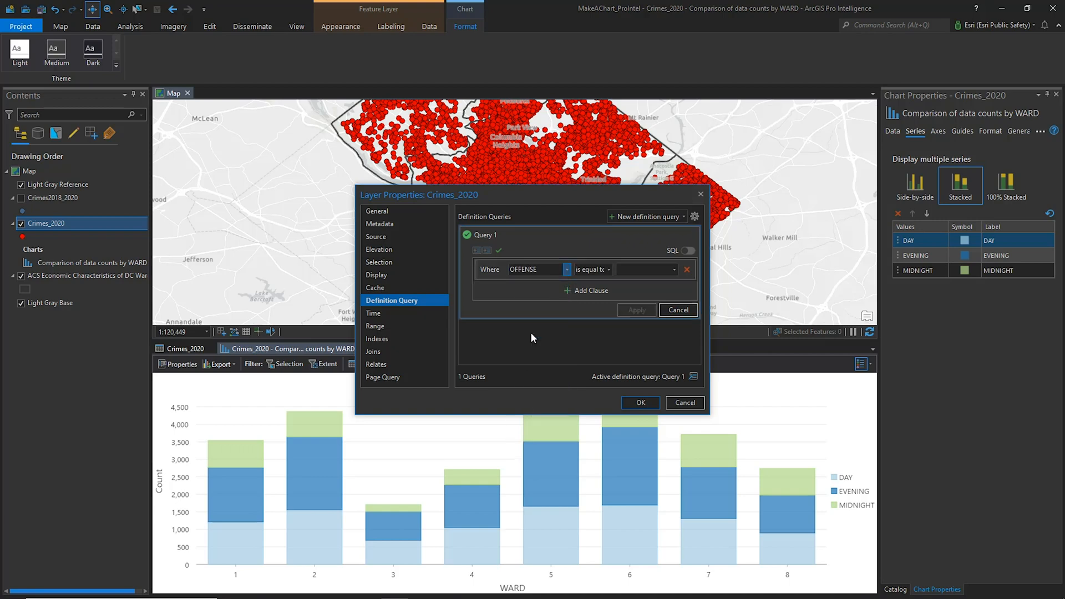
pyautogui.click(643, 269)
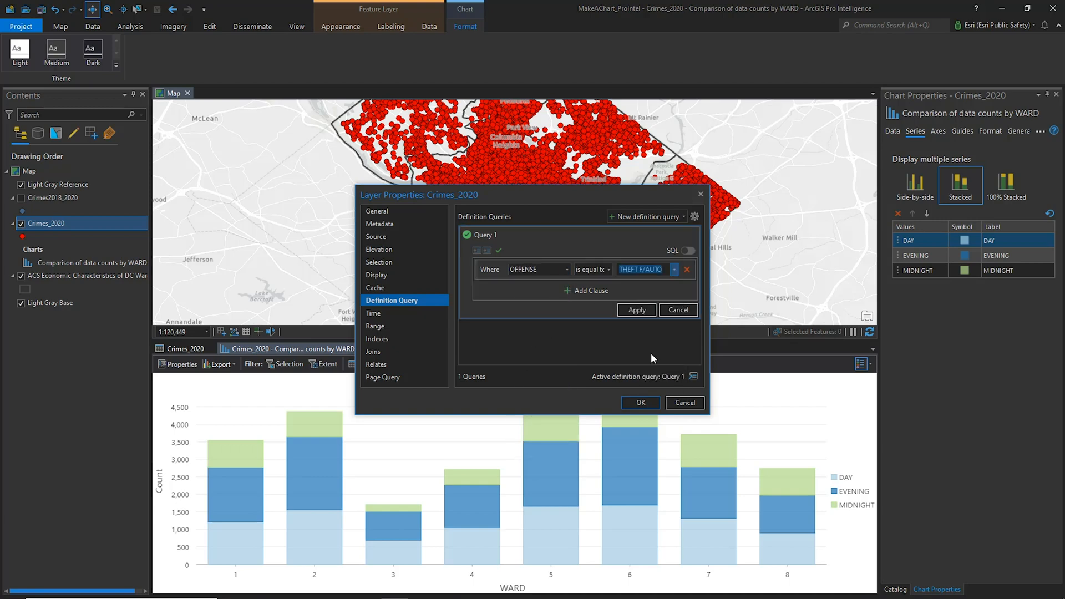
pyautogui.click(636, 310)
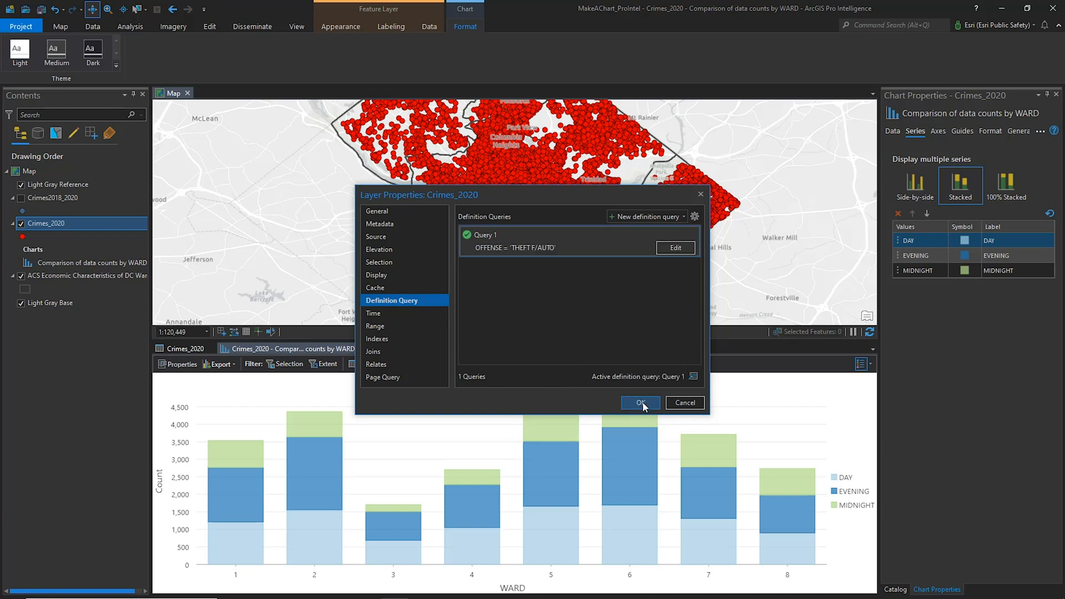
pyautogui.click(639, 403)
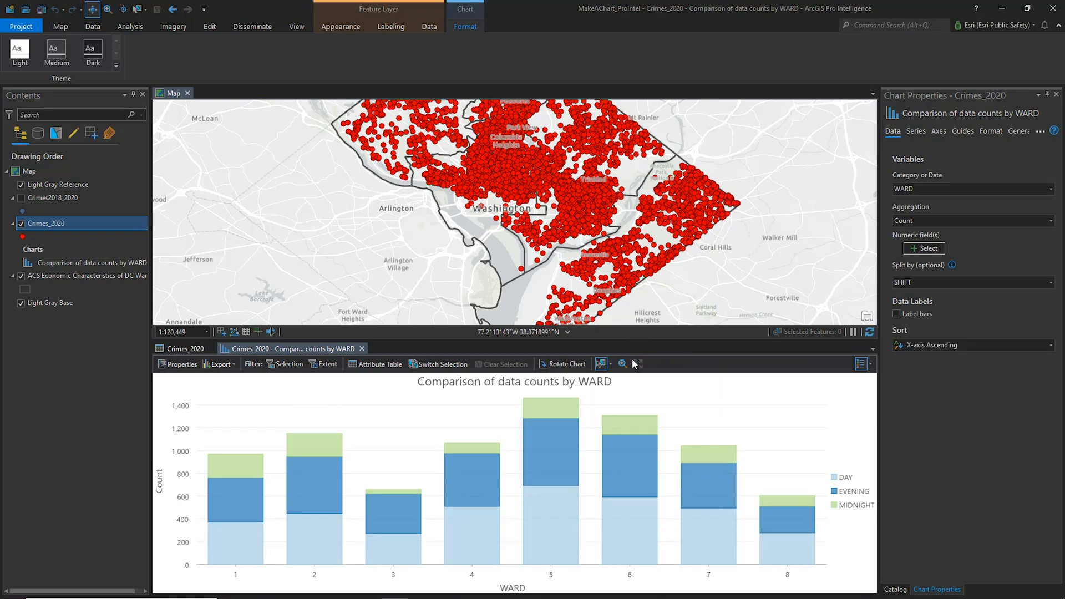
pyautogui.moveTo(492, 501)
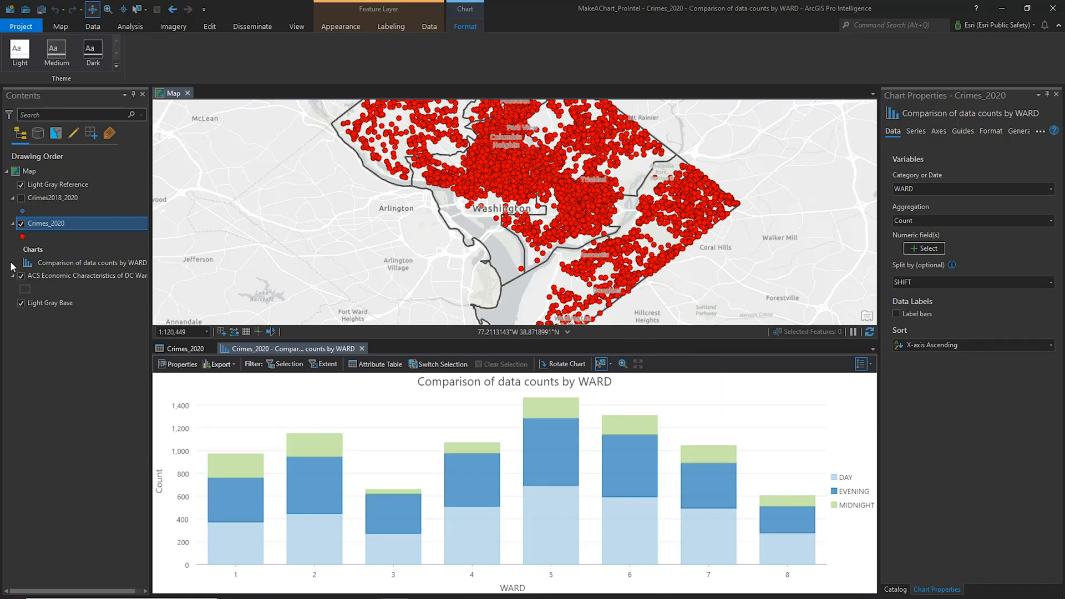
# Delete the THEFT F/AUTO definition query from Crimes_2020 and close the ward chart view
pyautogui.rightClick(47, 223)
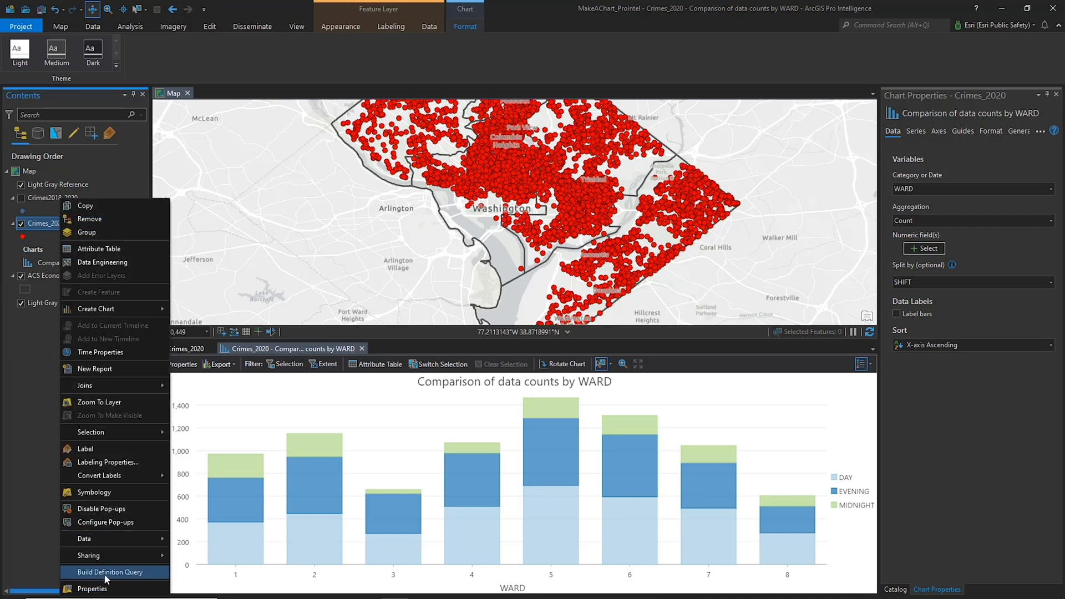
pyautogui.click(116, 572)
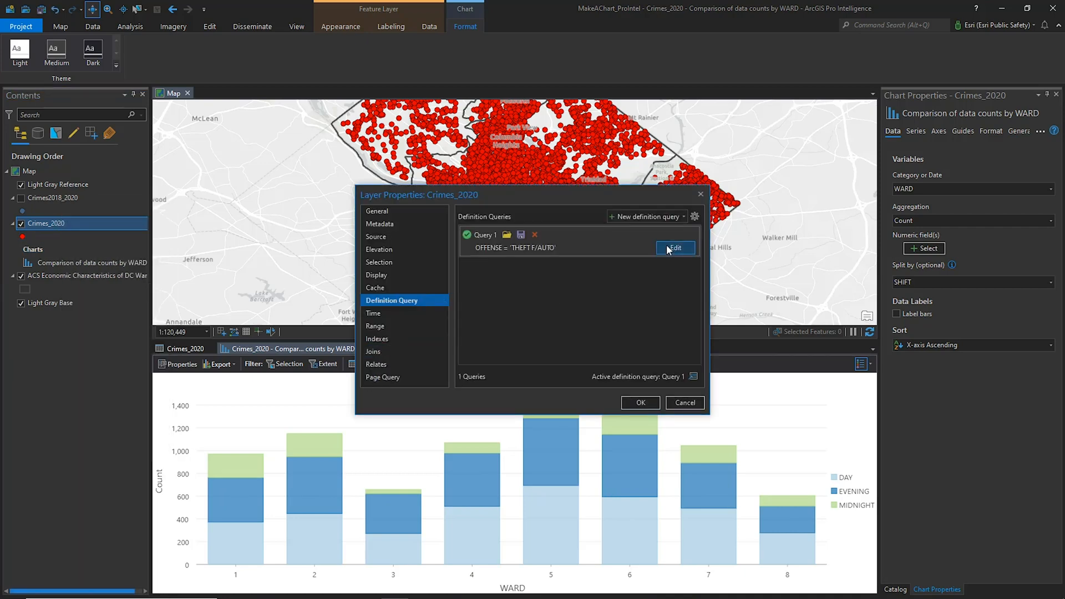
pyautogui.click(673, 248)
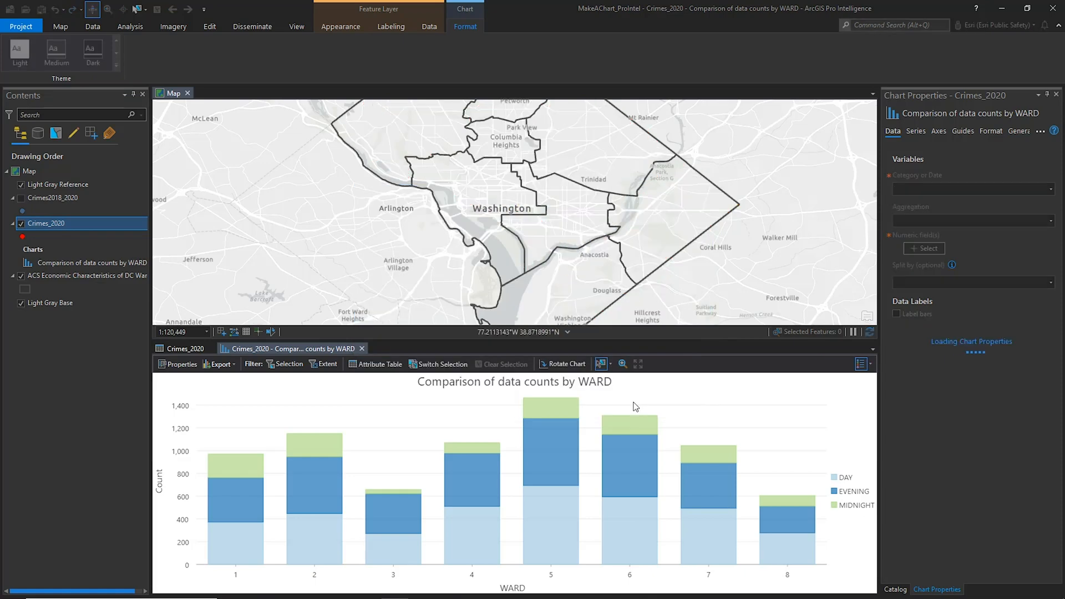
pyautogui.click(380, 364)
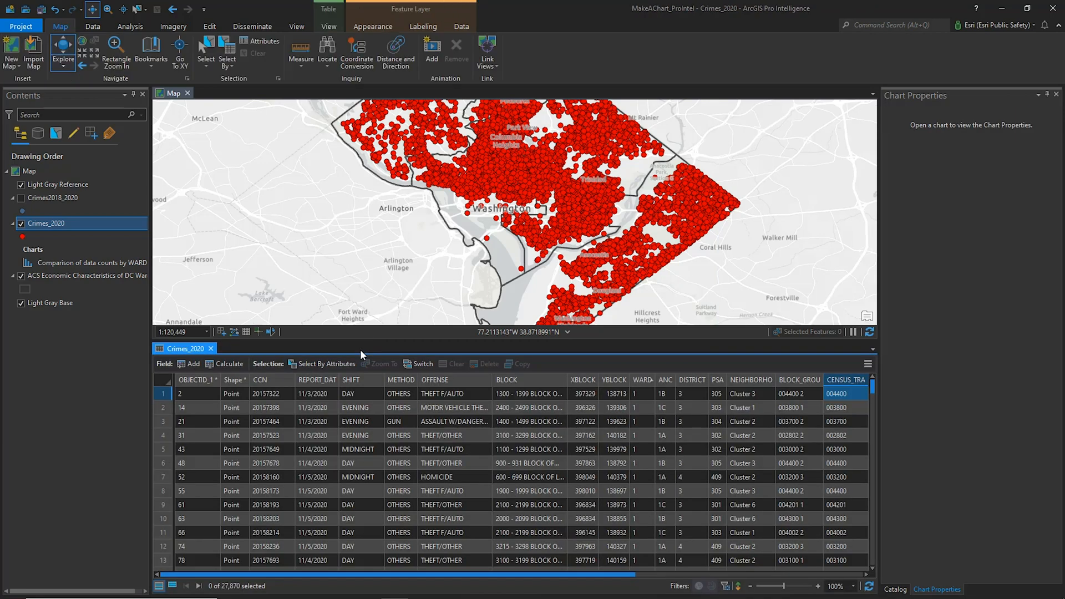
pyautogui.moveTo(372, 361)
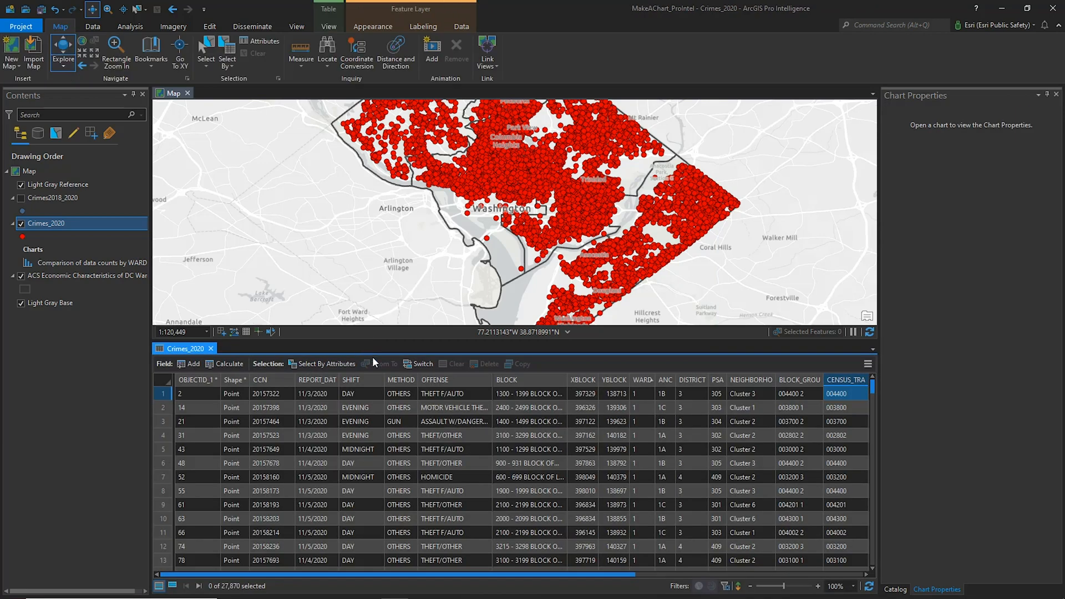
pyautogui.moveTo(433, 379)
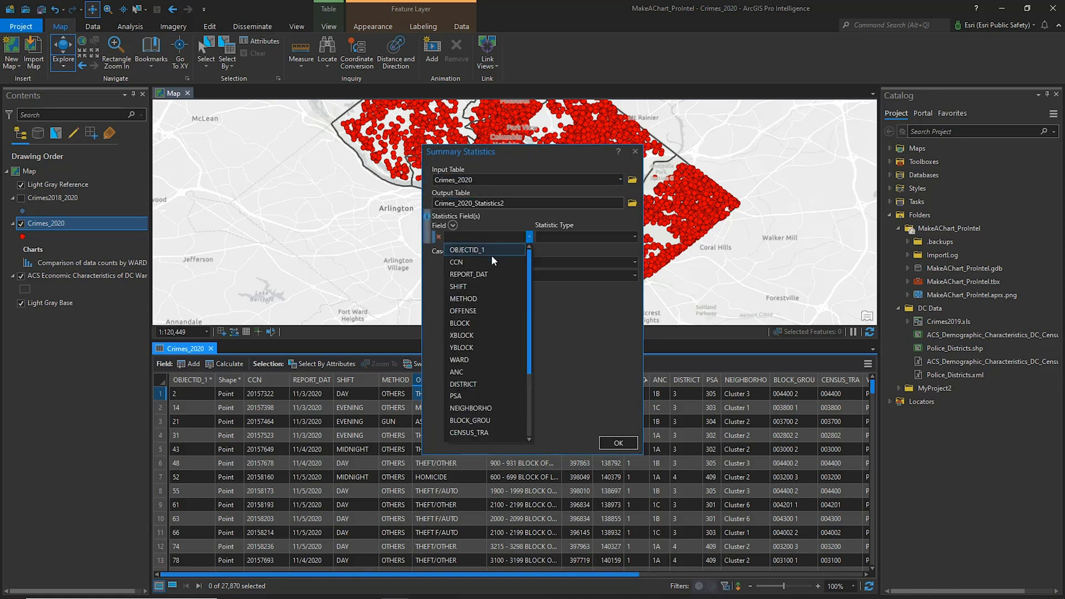
# Run Summary Statistics with Field OFFENSE, Statistic Type Count and Case field WARD
pyautogui.click(463, 311)
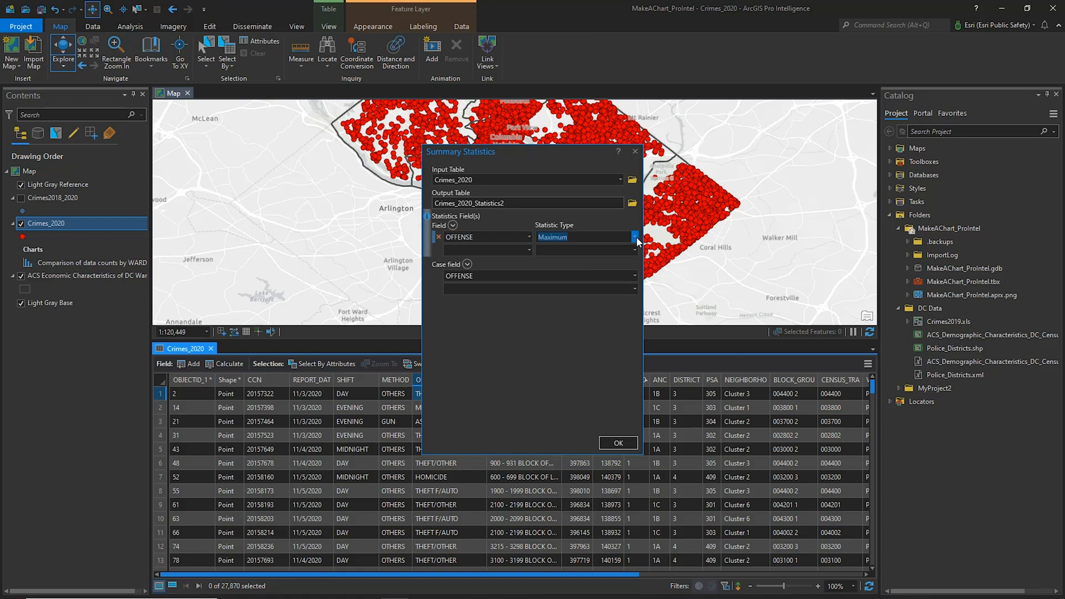
pyautogui.click(634, 276)
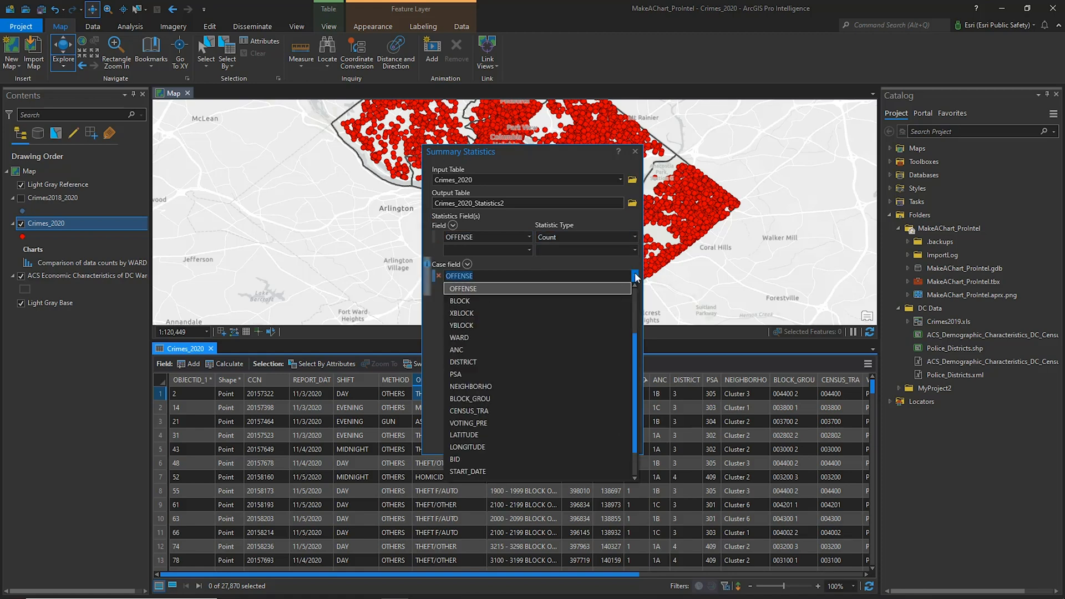
pyautogui.click(459, 338)
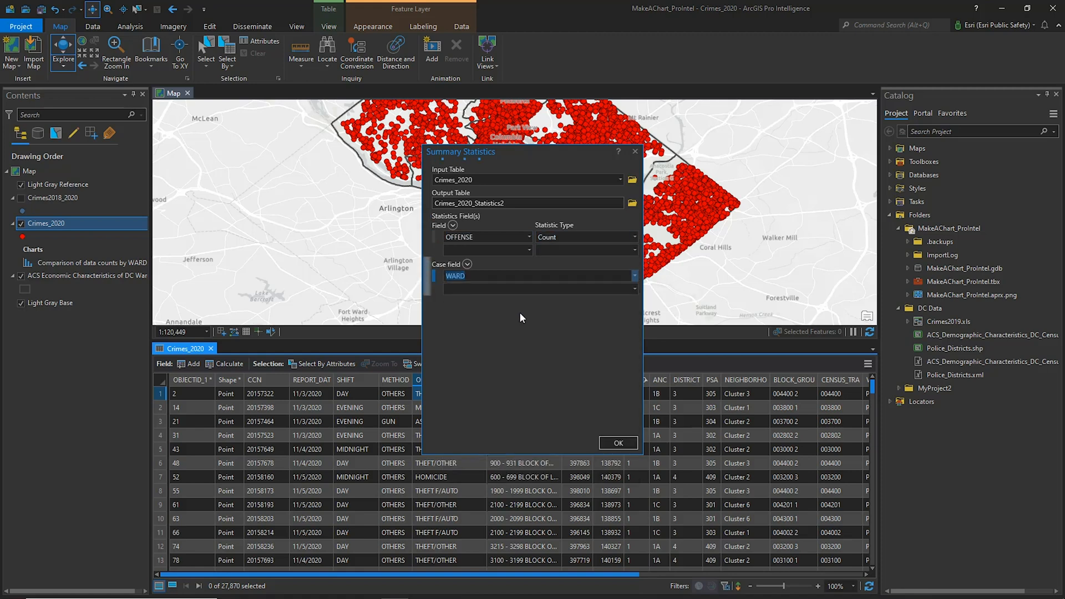
pyautogui.click(633, 289)
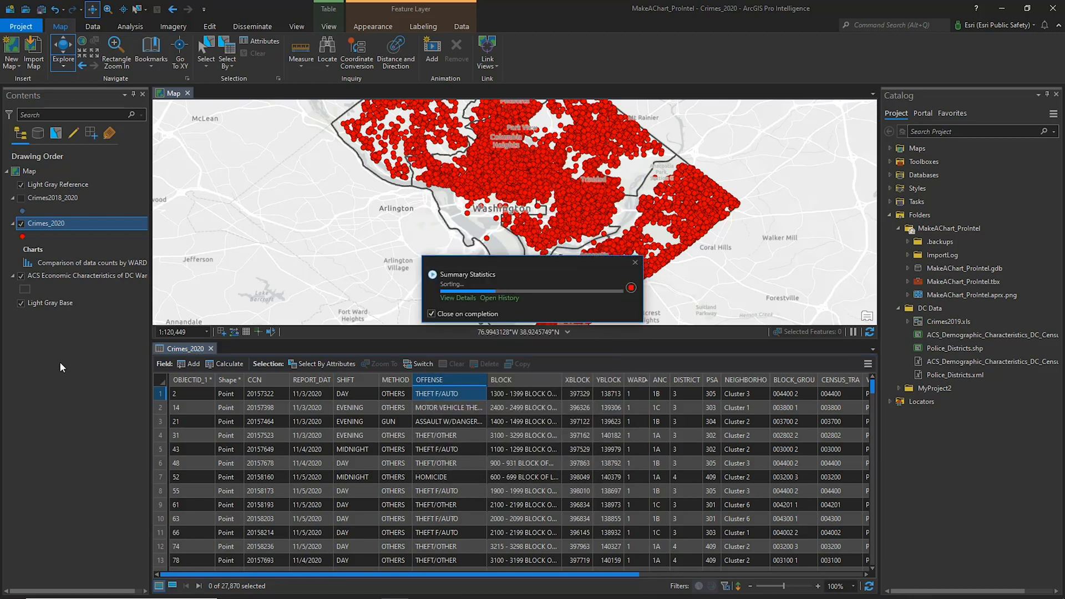
# Review the Crimes_2020_Statistics2 ward counts, then close it and the Crimes_2020 attribute table
pyautogui.rightClick(41, 330)
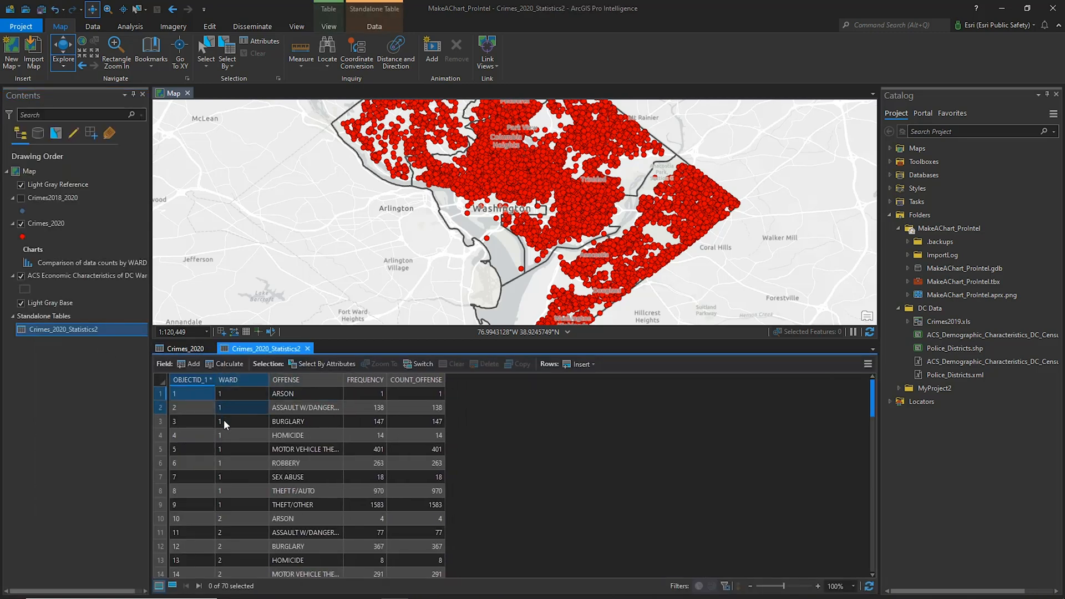
pyautogui.click(306, 435)
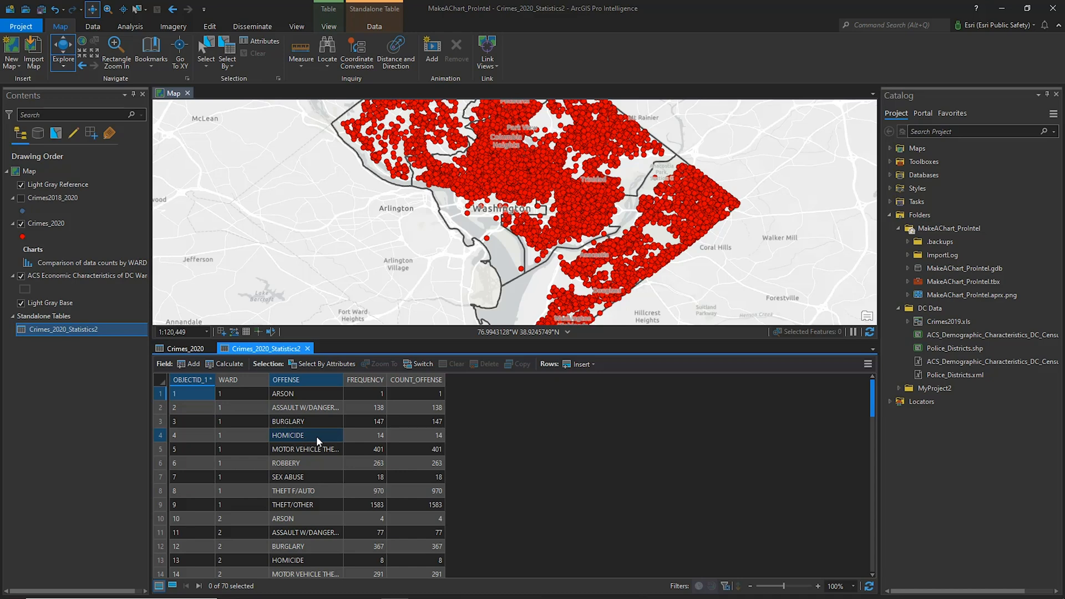
pyautogui.scroll(-3)
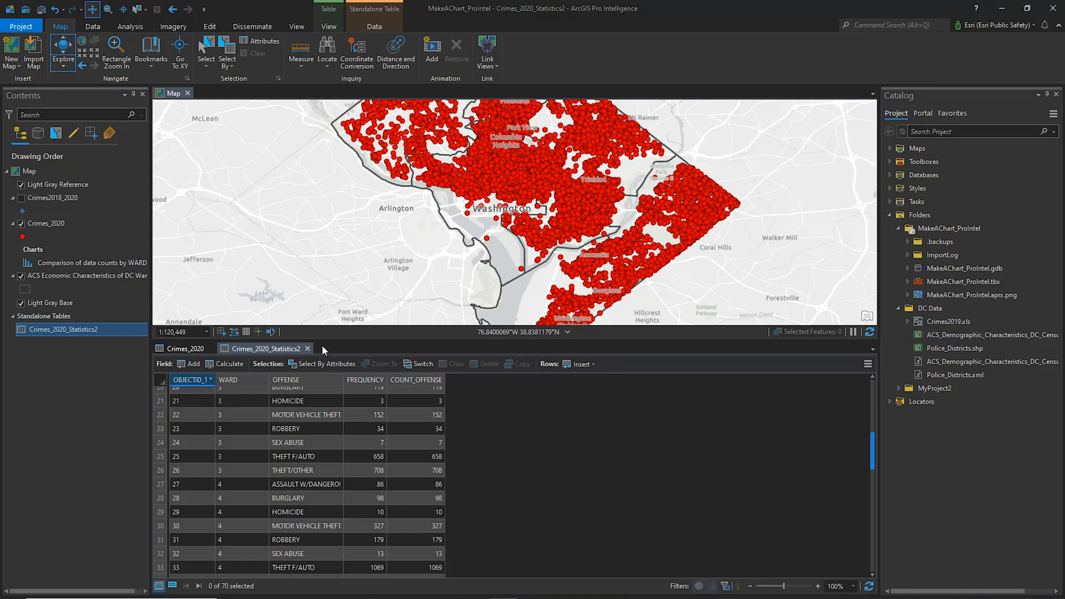
pyautogui.click(185, 347)
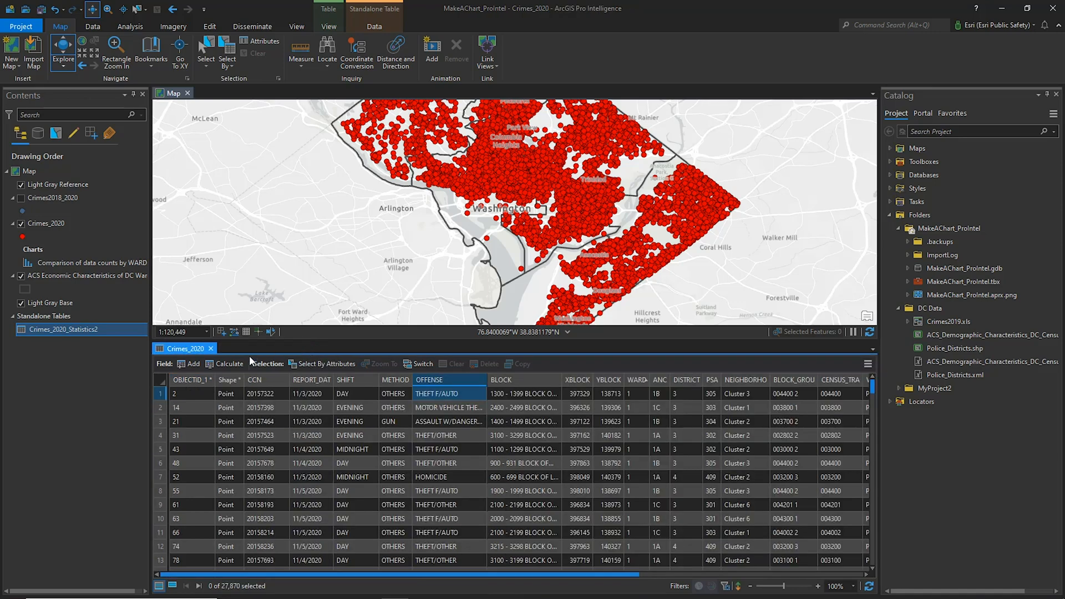
pyautogui.click(221, 347)
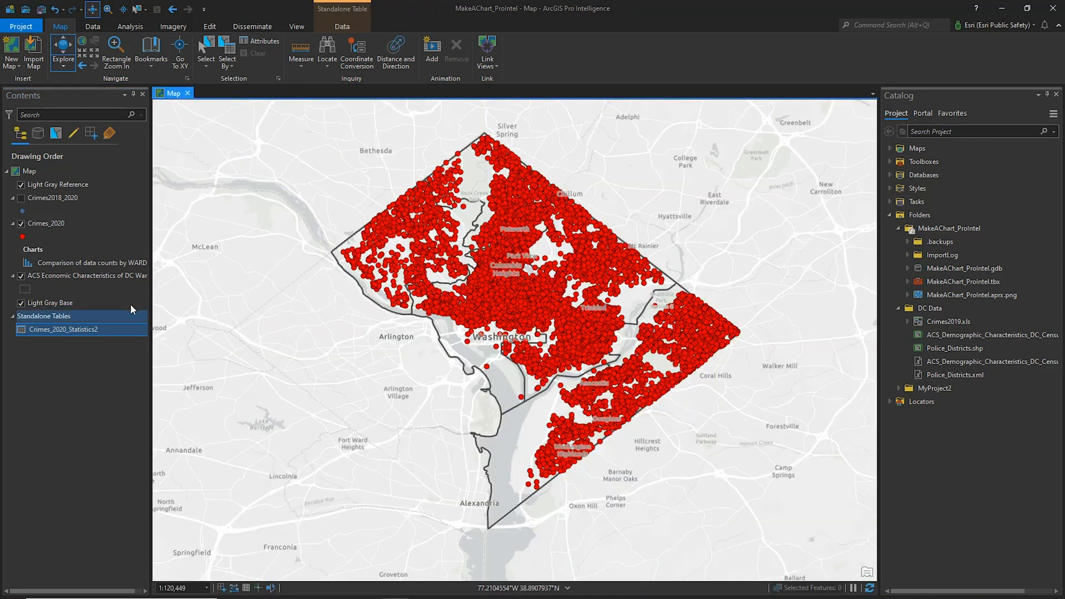
# Display Crimes2018_2020 instead of Crimes_2020 and create a Data Clock chart for it
pyautogui.click(21, 197)
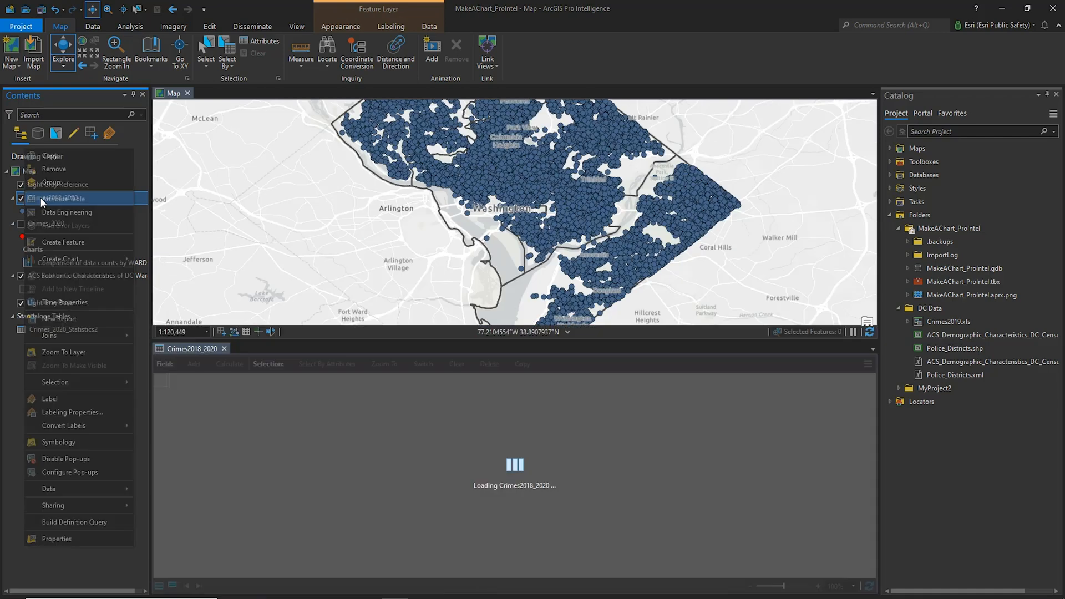
pyautogui.click(57, 199)
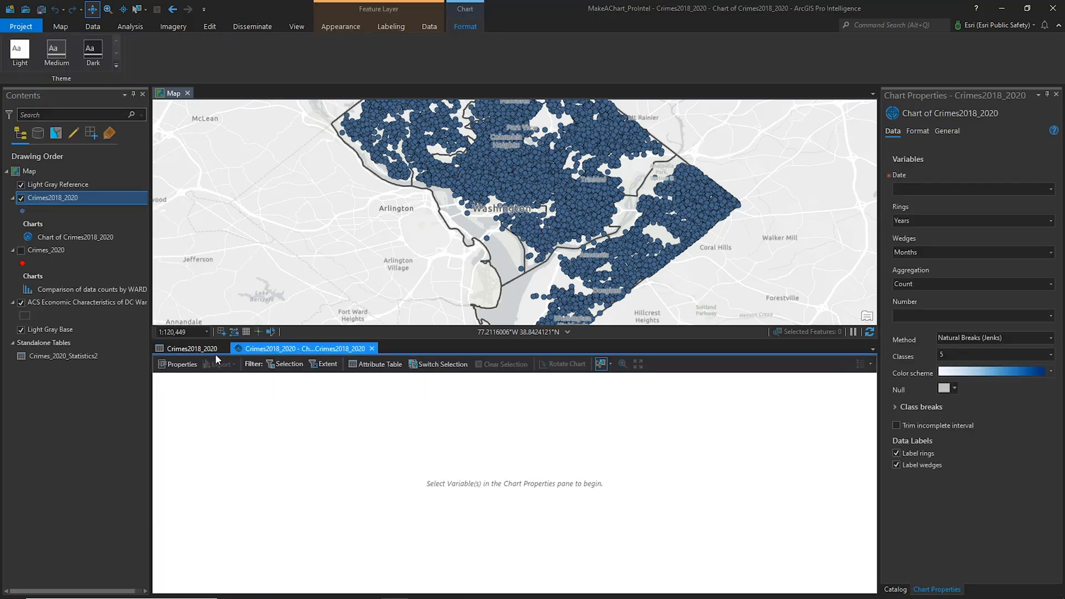
# Set the data clock date field to REPORT_DAT and reduce the shading from 5 to 4 classes
pyautogui.click(1051, 189)
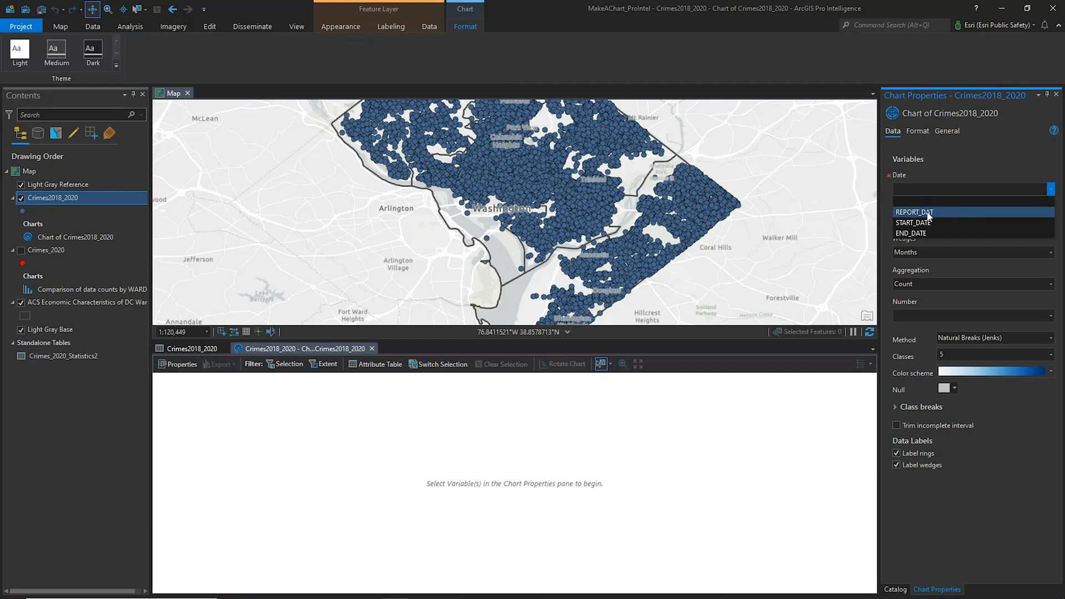
pyautogui.click(914, 212)
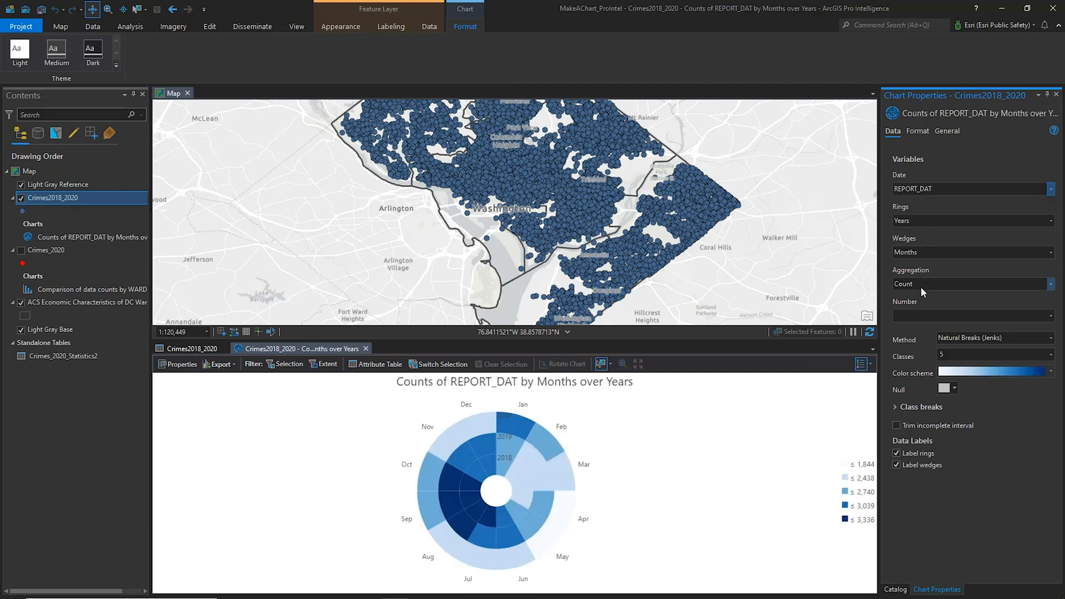
pyautogui.click(1052, 357)
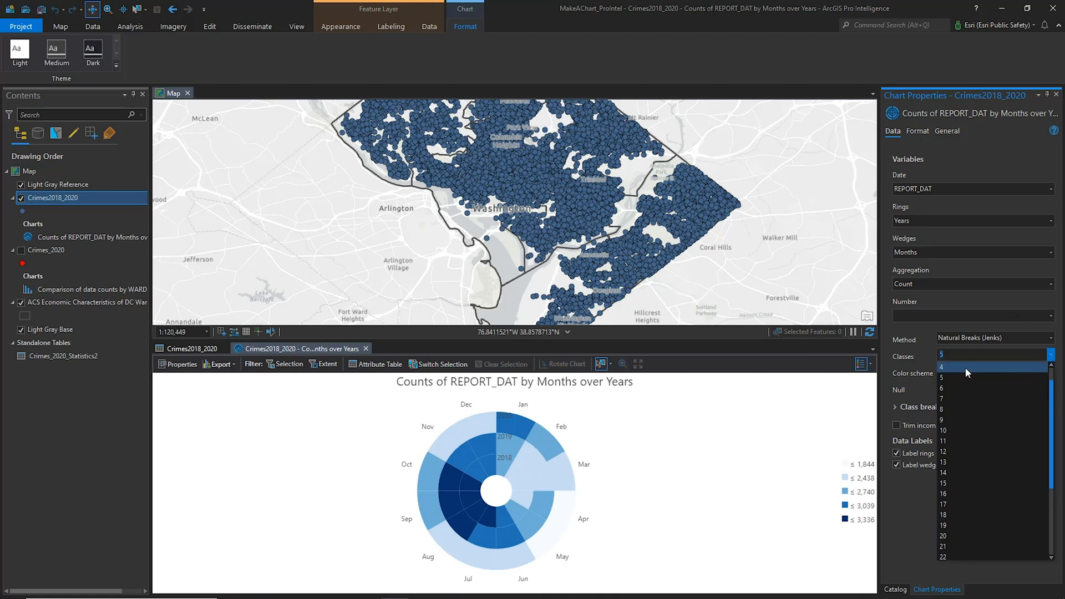
pyautogui.click(942, 367)
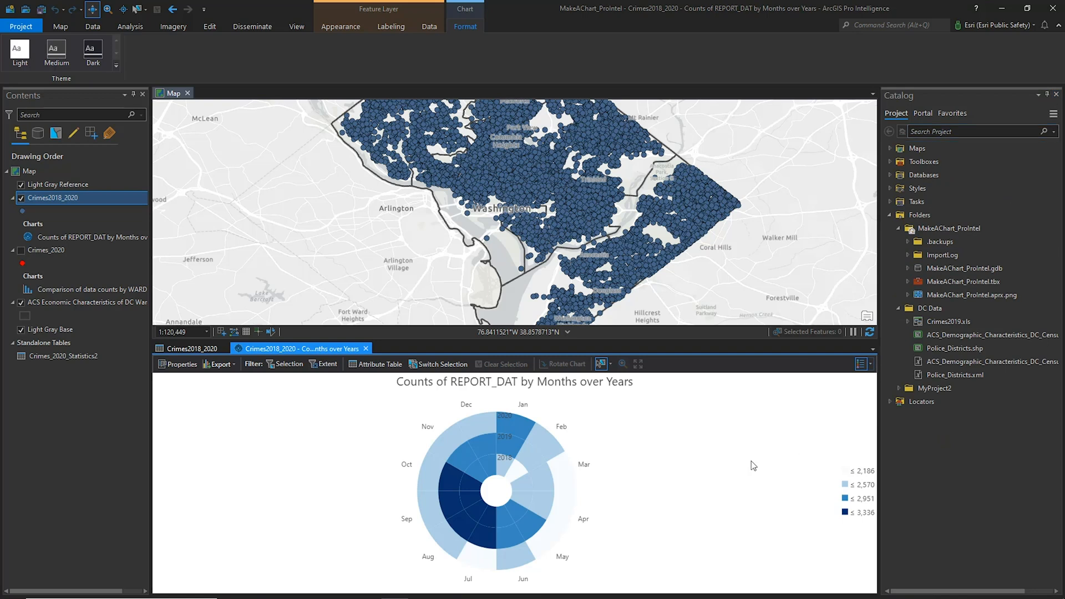
pyautogui.moveTo(476, 516)
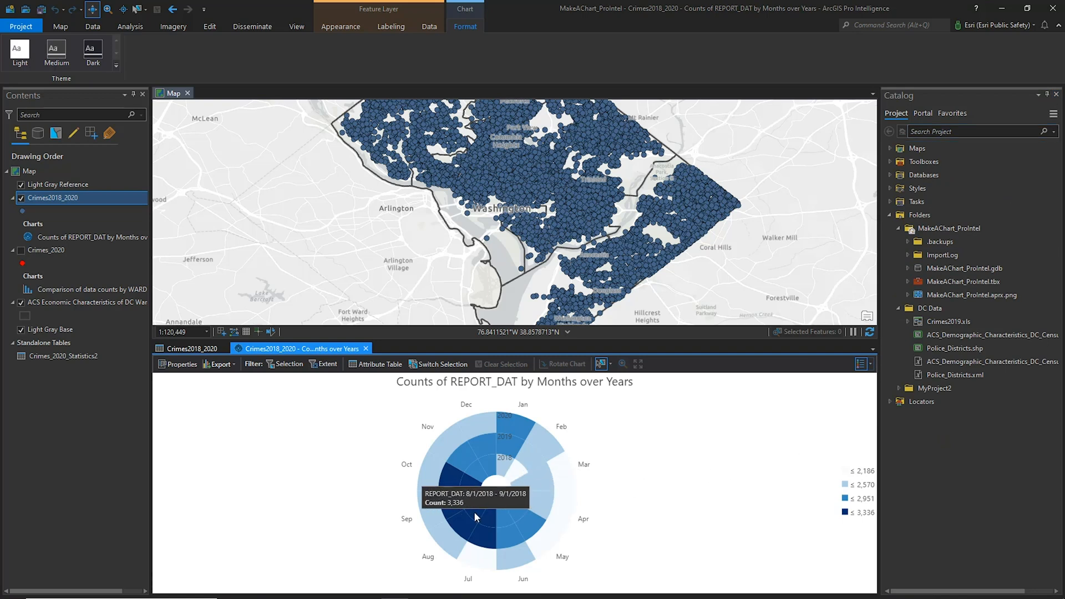
pyautogui.moveTo(468, 534)
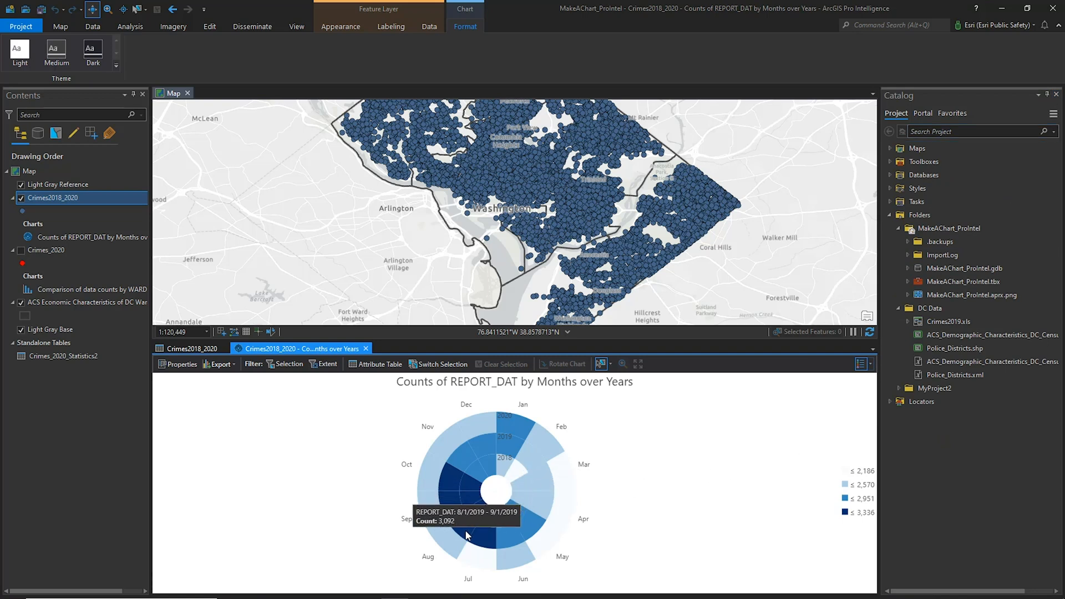
pyautogui.moveTo(693, 467)
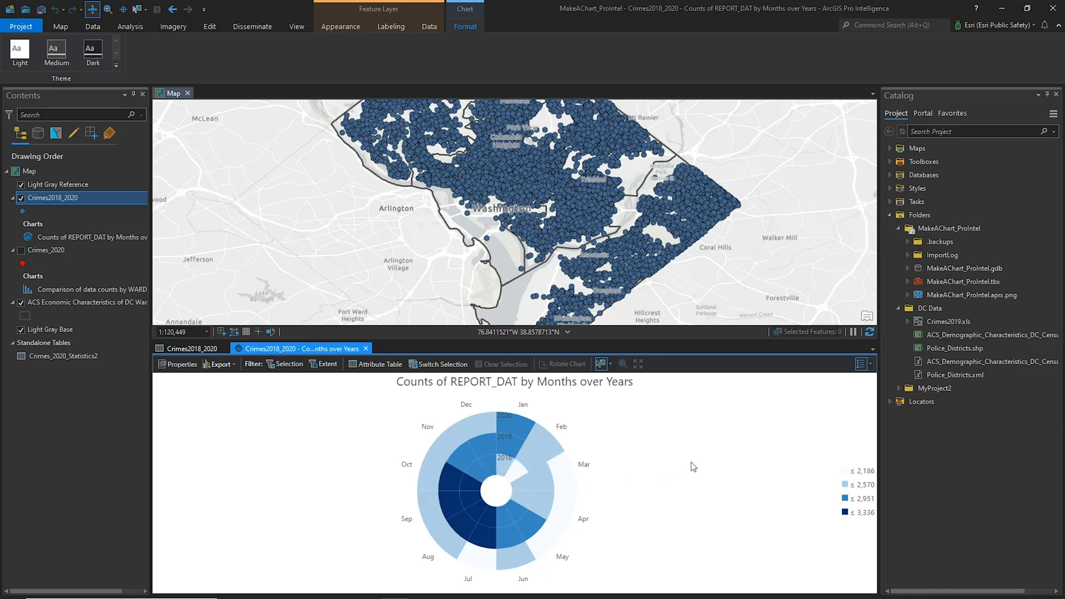